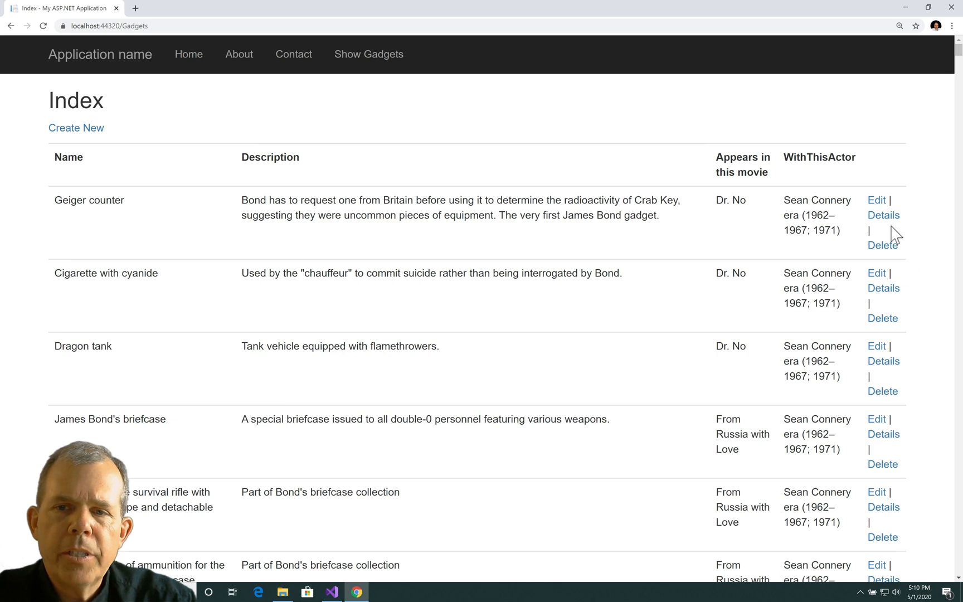
Try Edit on Geiger counter (404), go back, then start the Create New gadget form
left_click(875, 199)
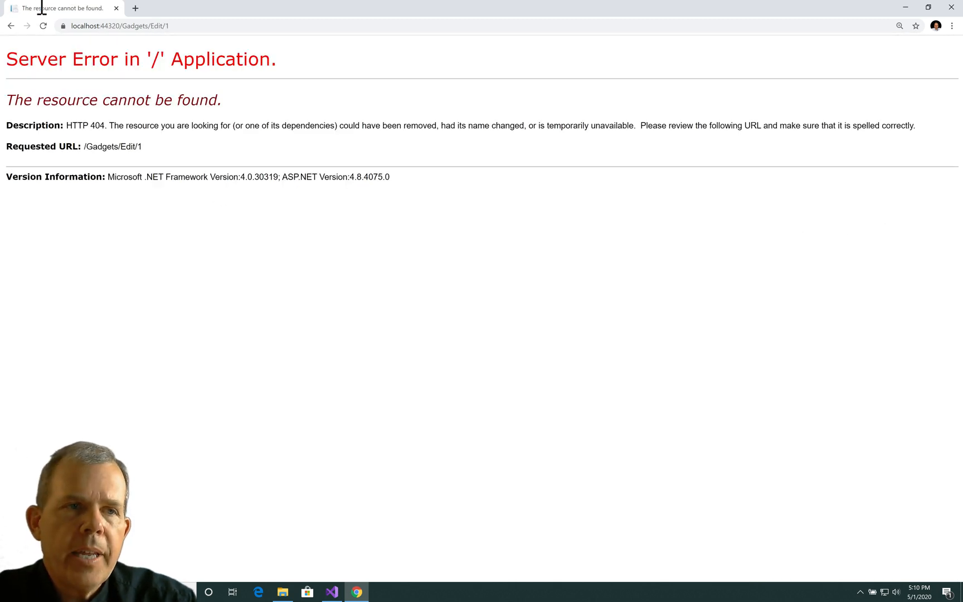
left_click(11, 25)
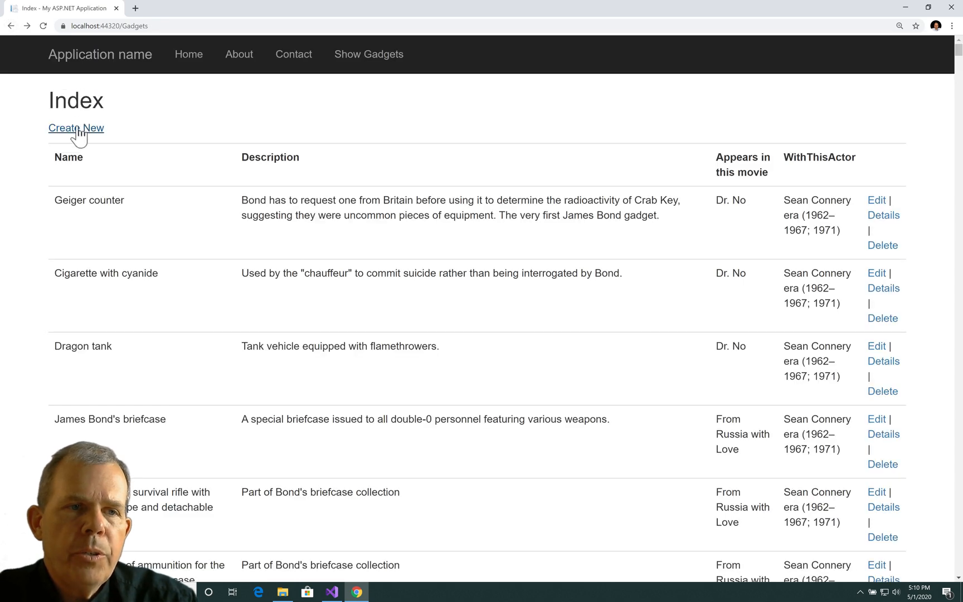
left_click(75, 128)
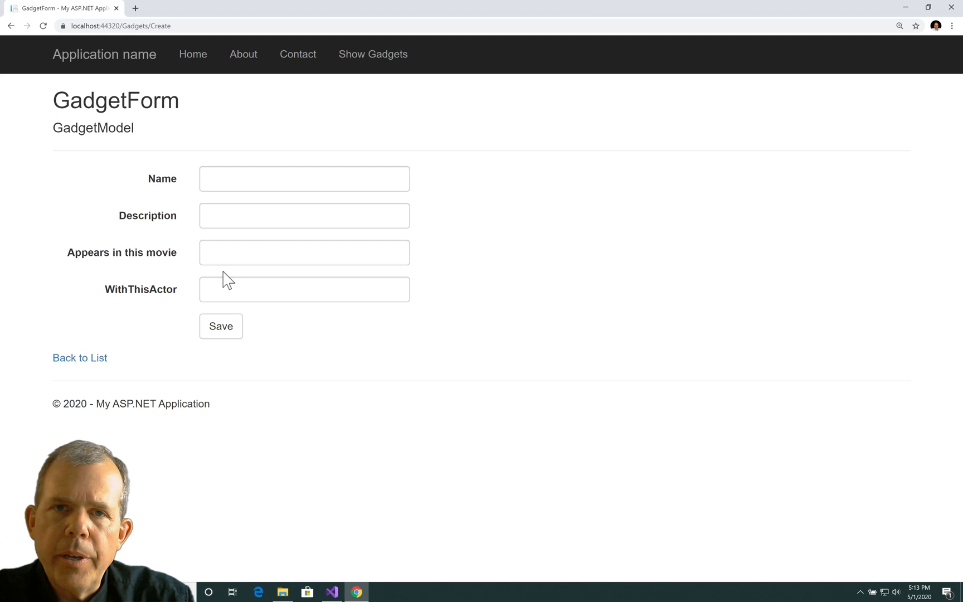
mouse_move(239, 227)
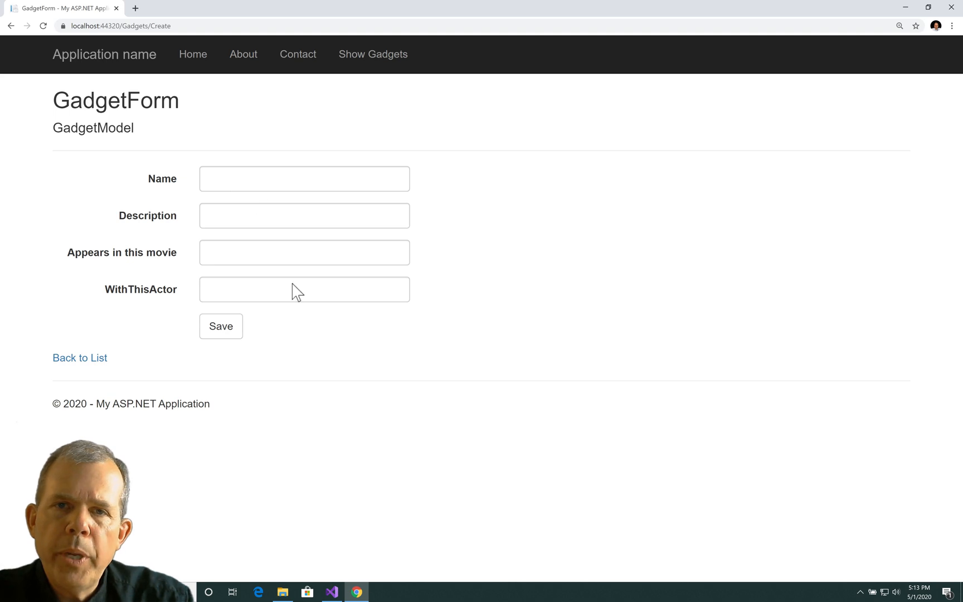
mouse_move(294, 291)
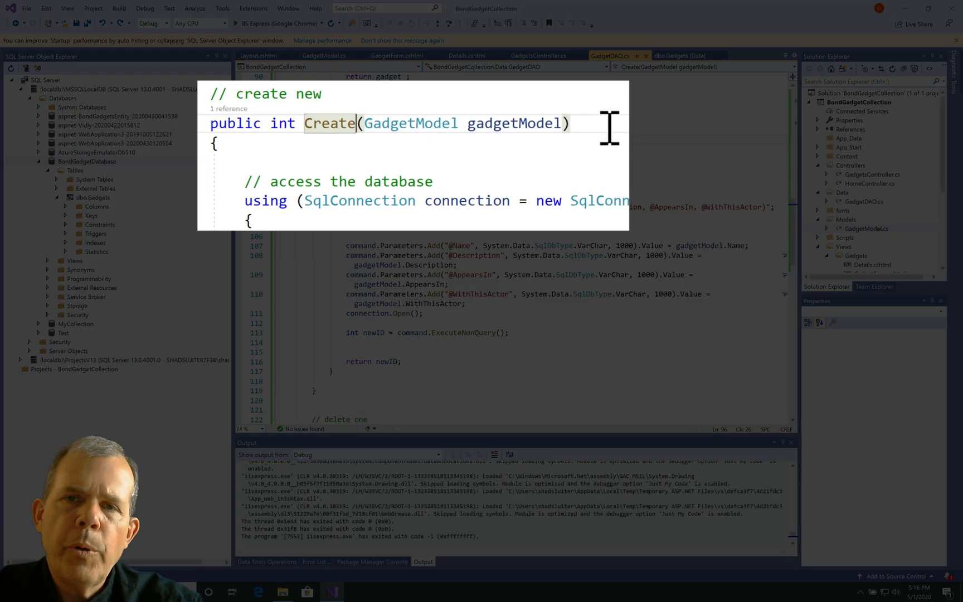
Rename Create to CreateOrUpdate and comment that gadgetmodel.id <= 1 means create
type("OrUpd")
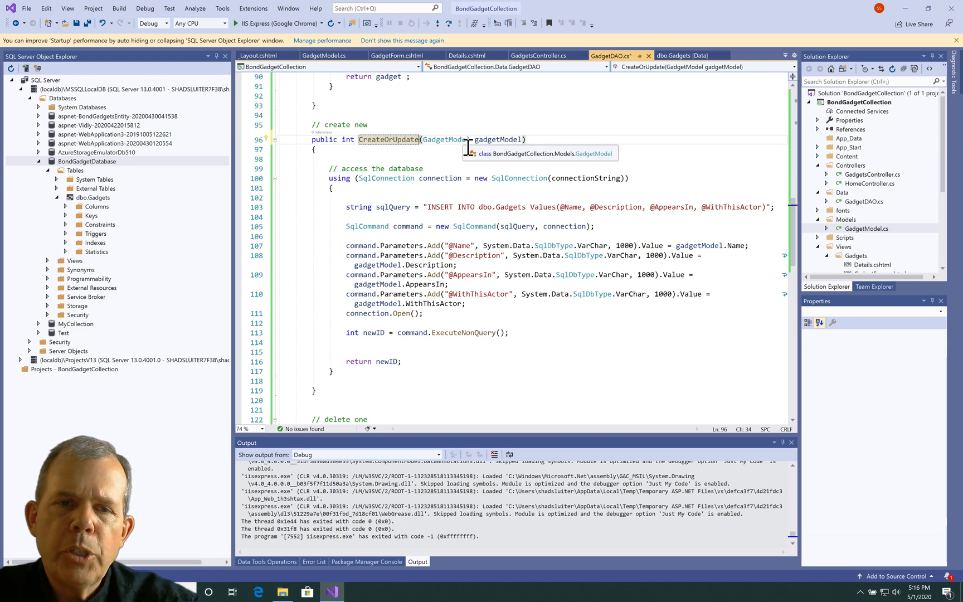
mouse_move(433, 153)
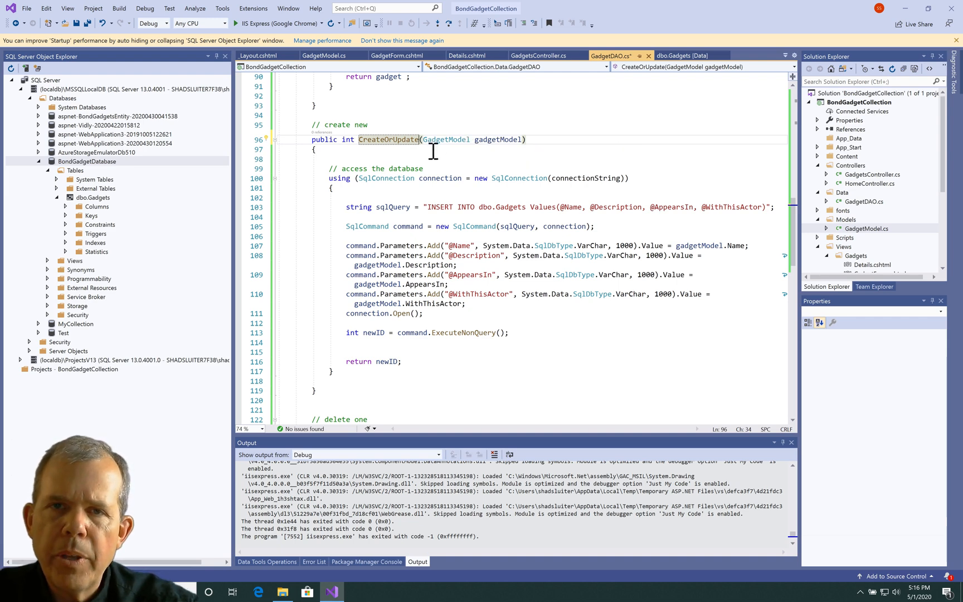
type("//")
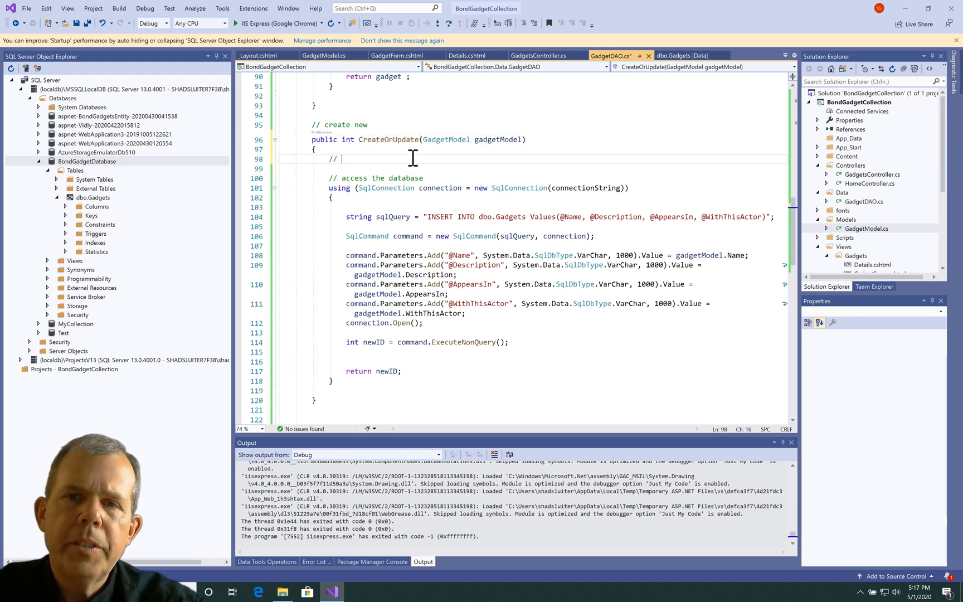
type("if ga")
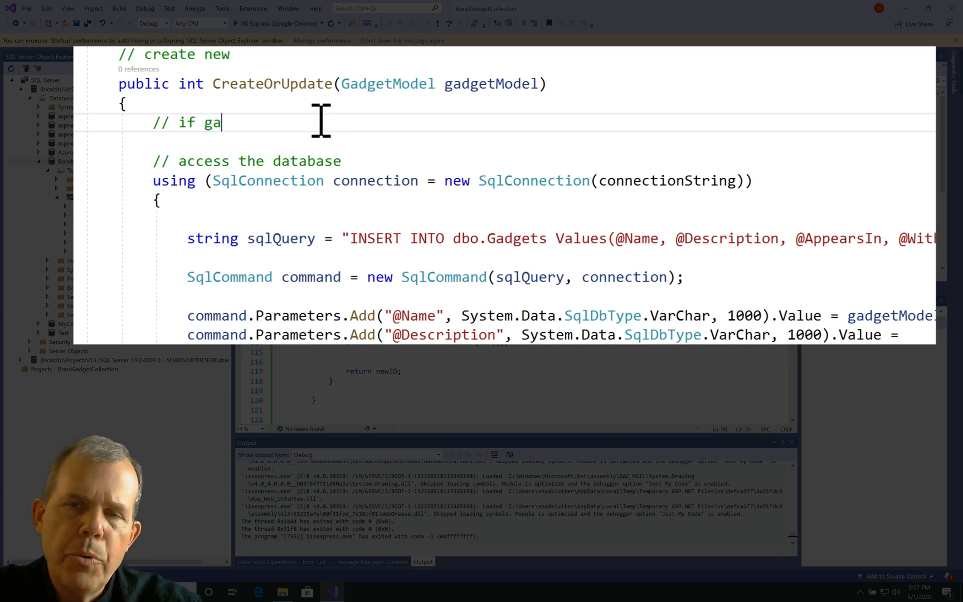
type("dgetmodel.id")
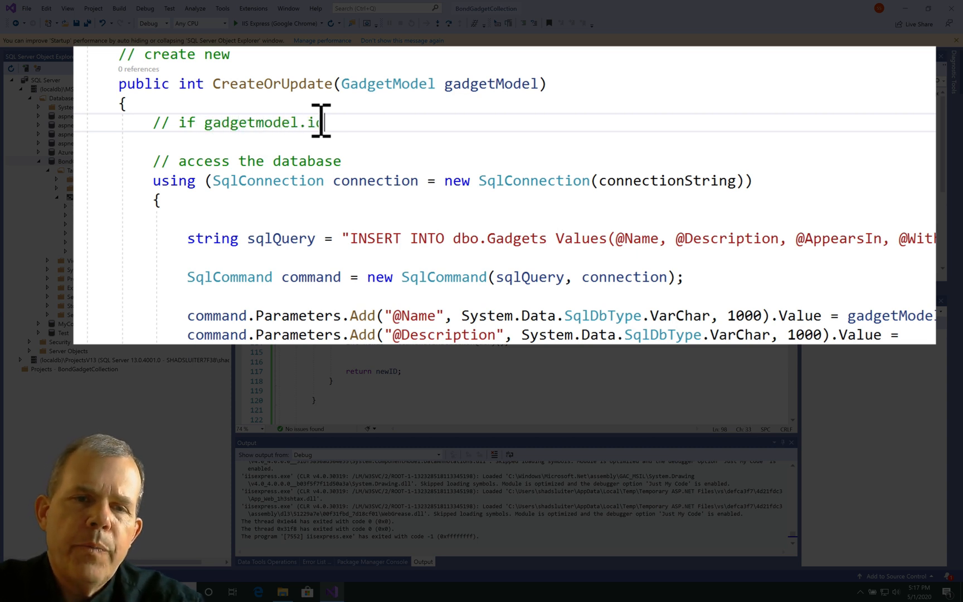
type("=")
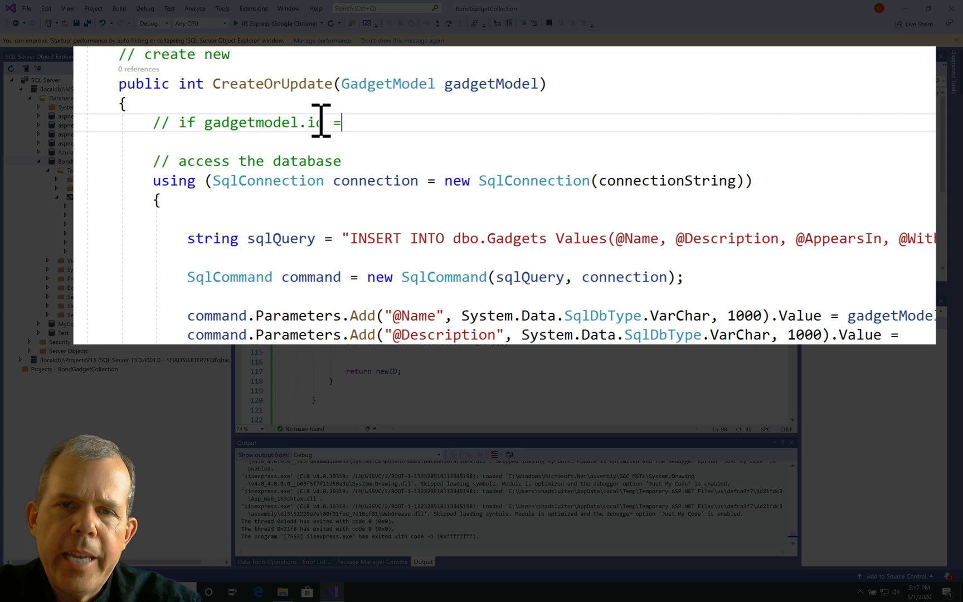
type("<=")
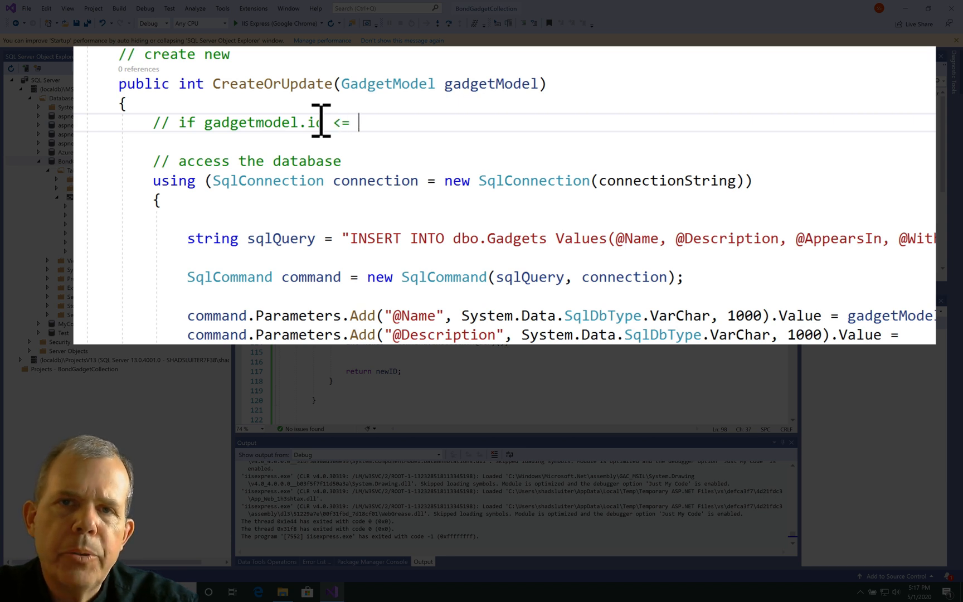
type("1 then")
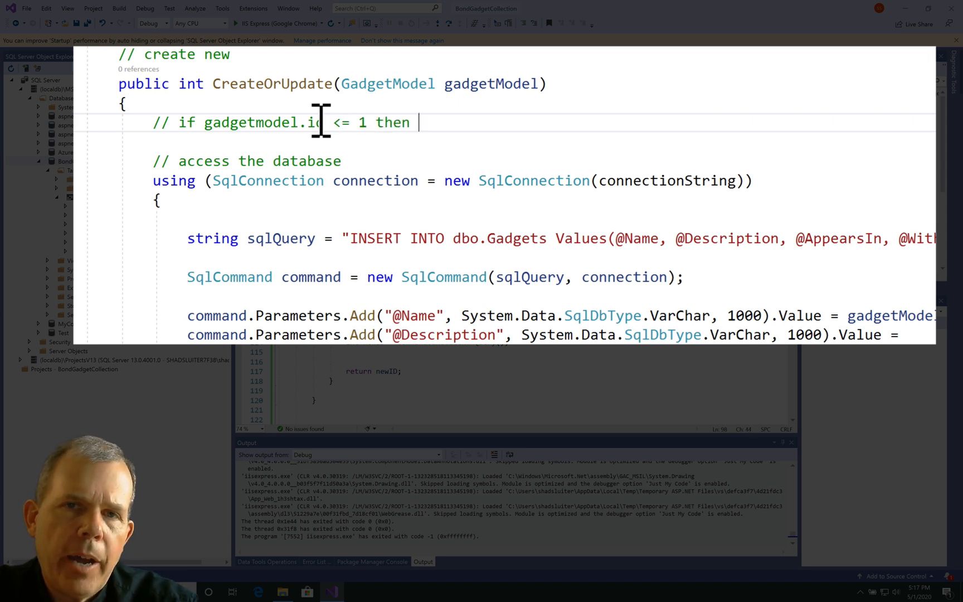
type("create")
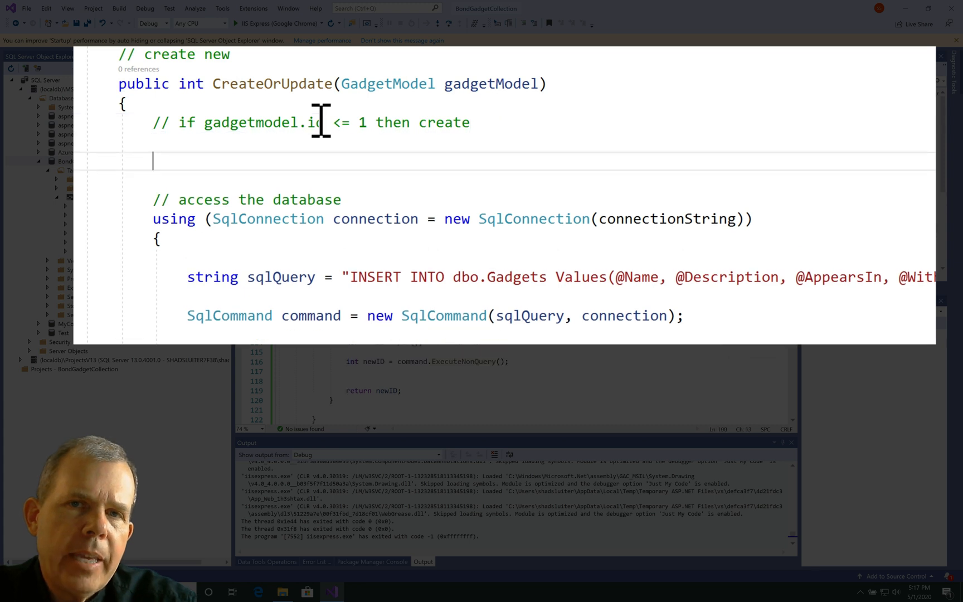
Add the second comment: gadgetmodel.id > 1 means update
type("// if ga")
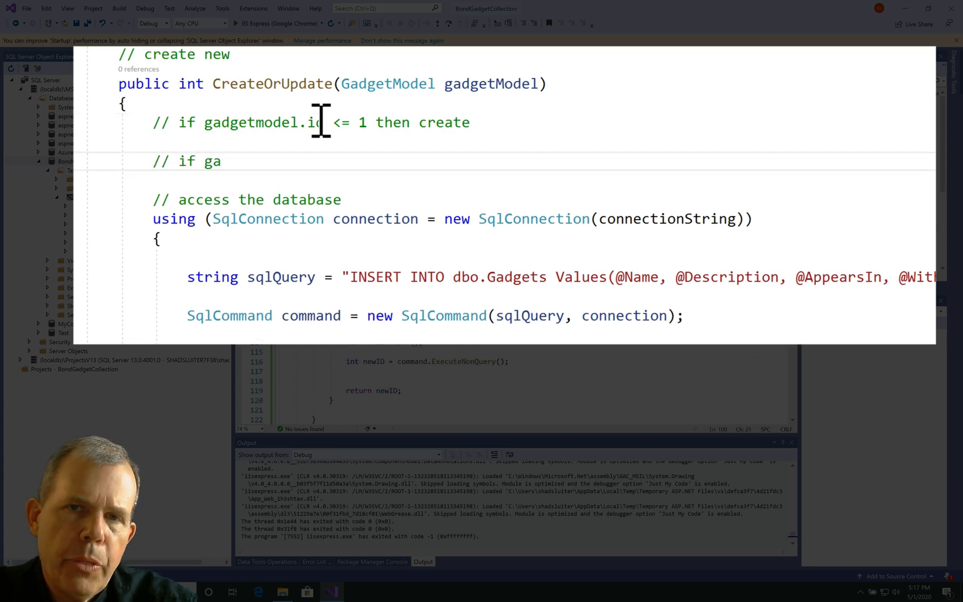
type("dgetmo")
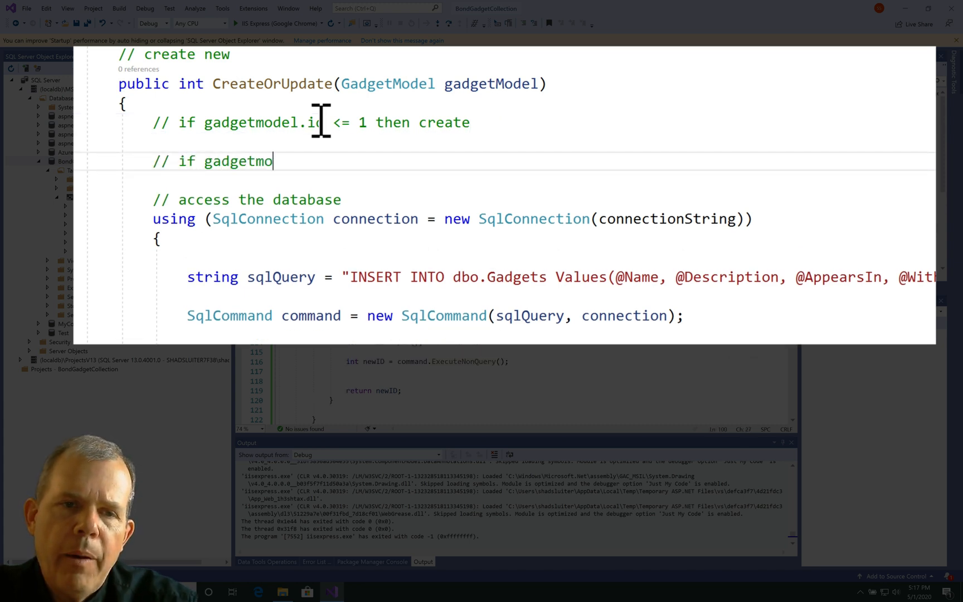
type("el.id >")
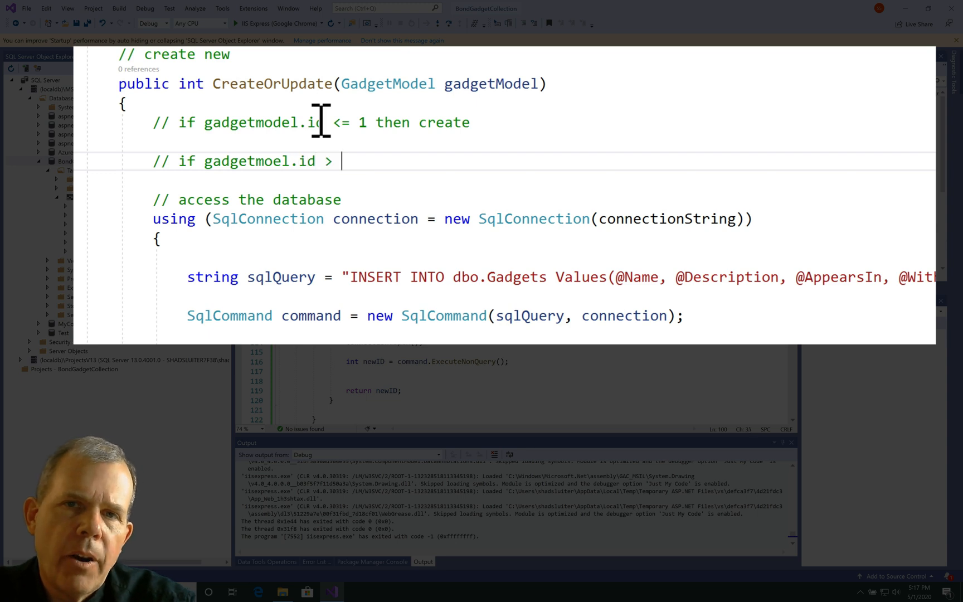
type("1 then update")
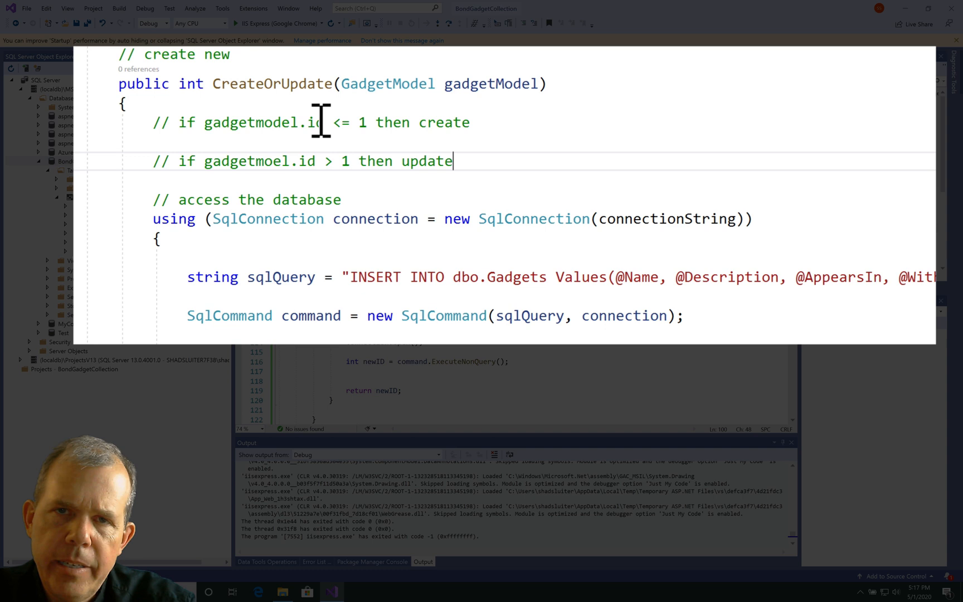
type("is meant.")
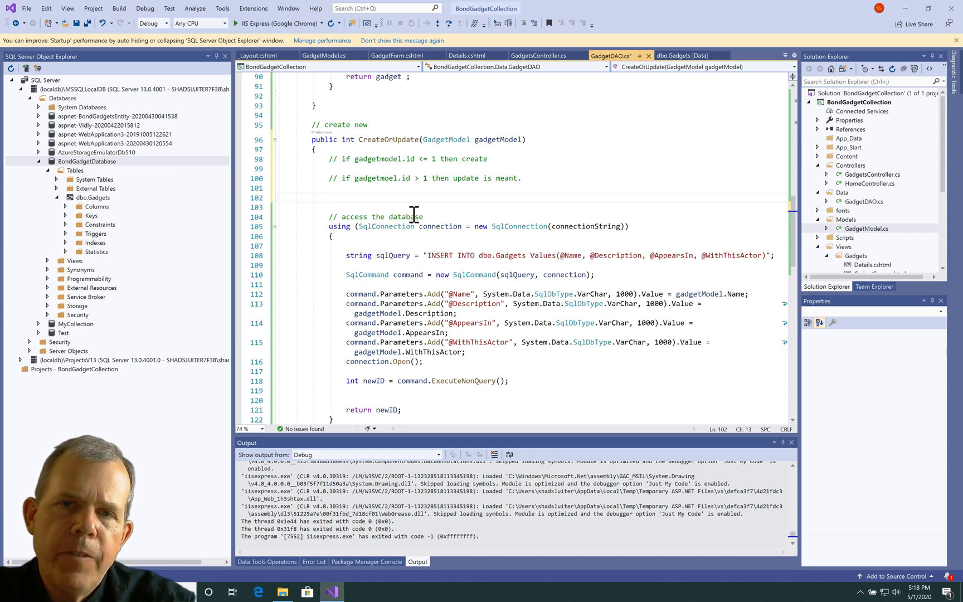
mouse_move(417, 100)
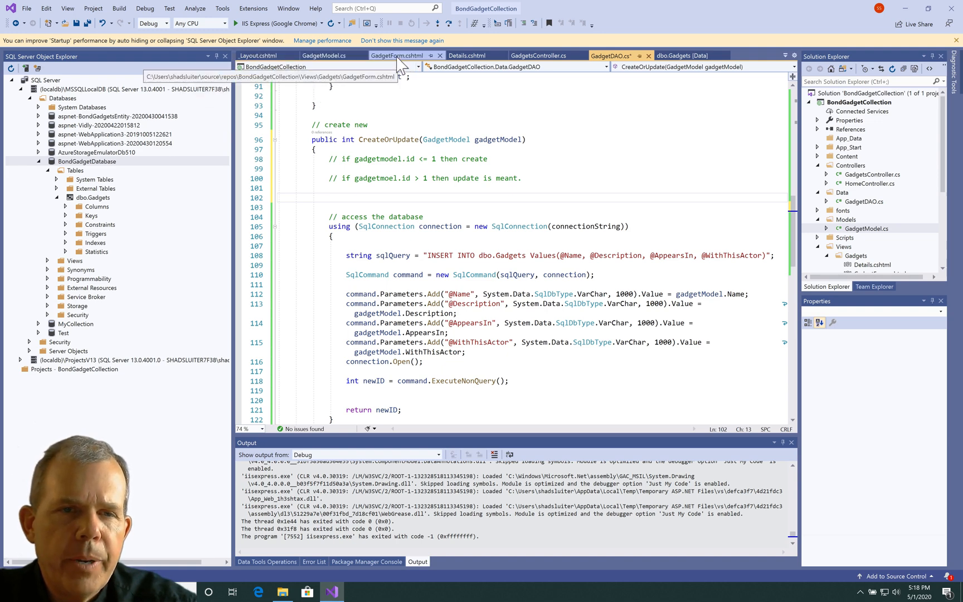
left_click(398, 56)
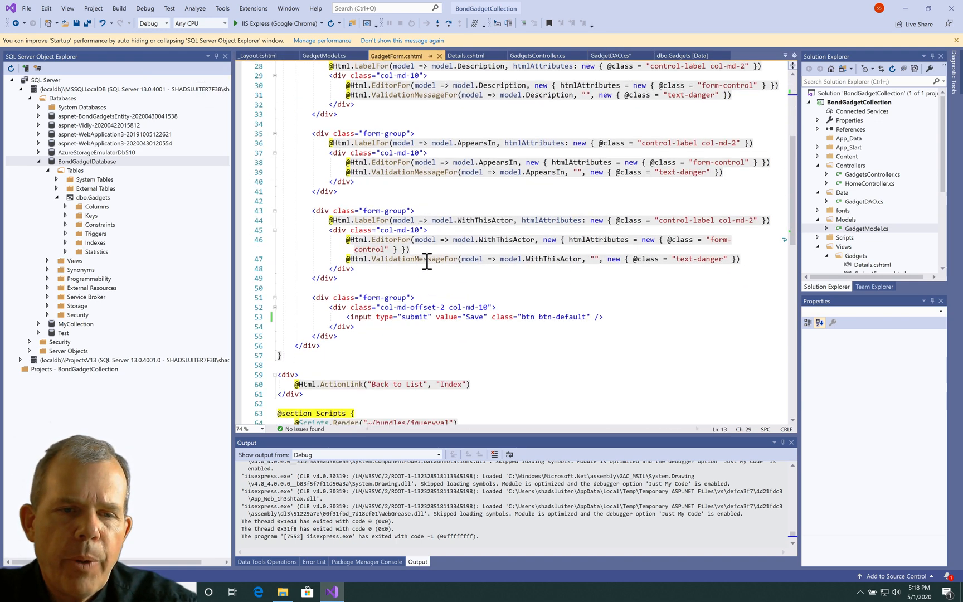
left_click(337, 278)
type("<input type")
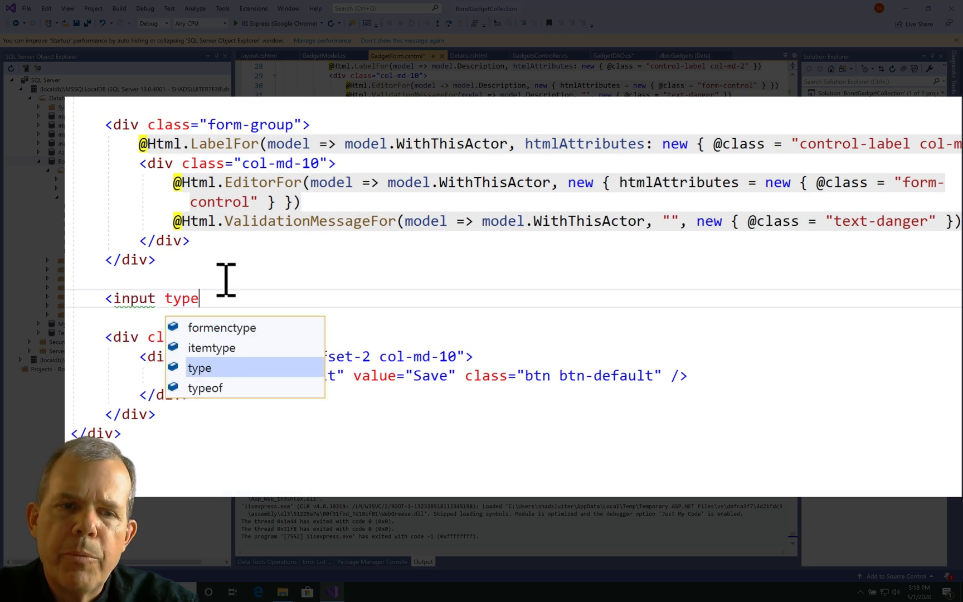
type("=\"hidden")
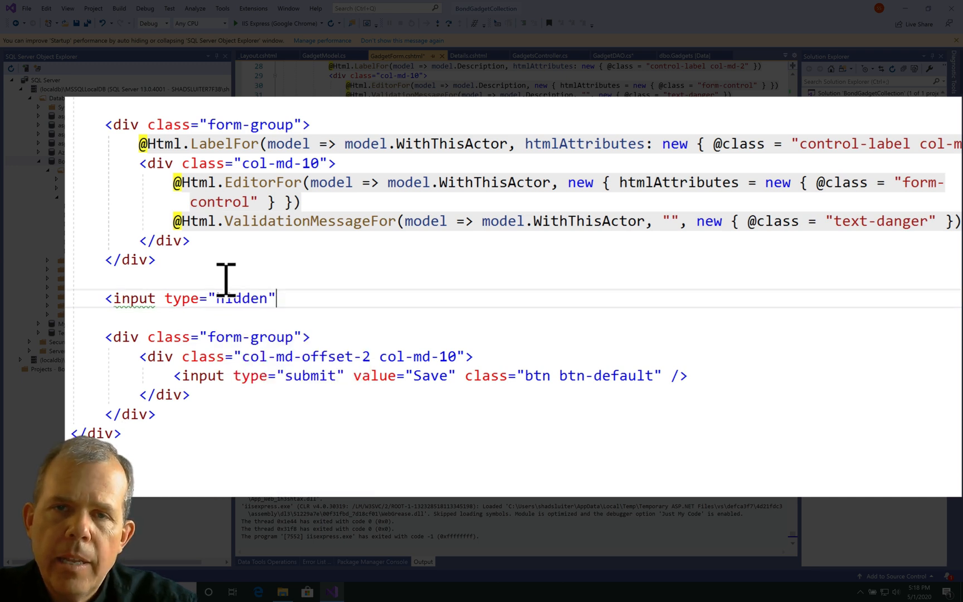
type("name=\"\"")
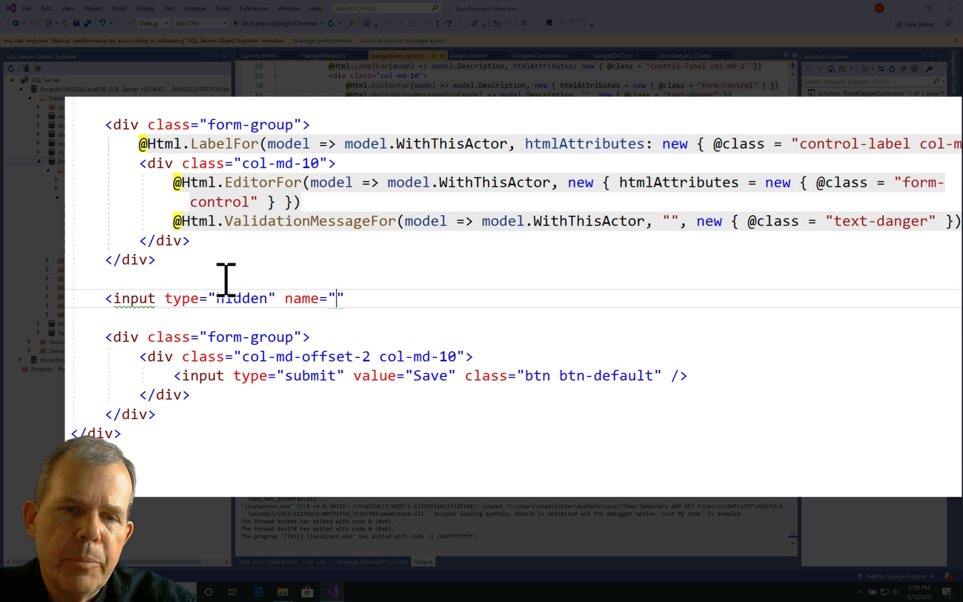
type("Id")
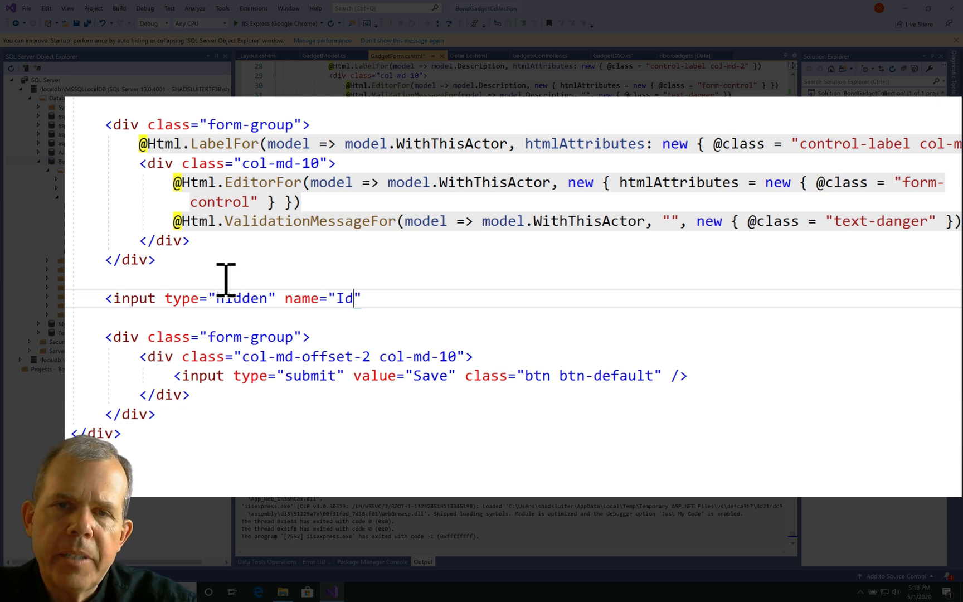
type("value=\"\"")
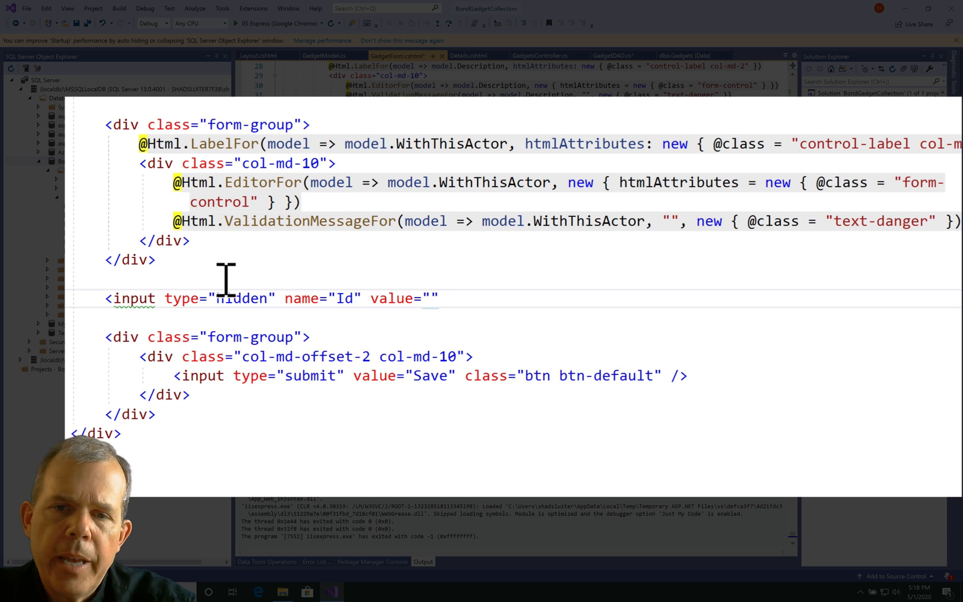
type("@Model.")
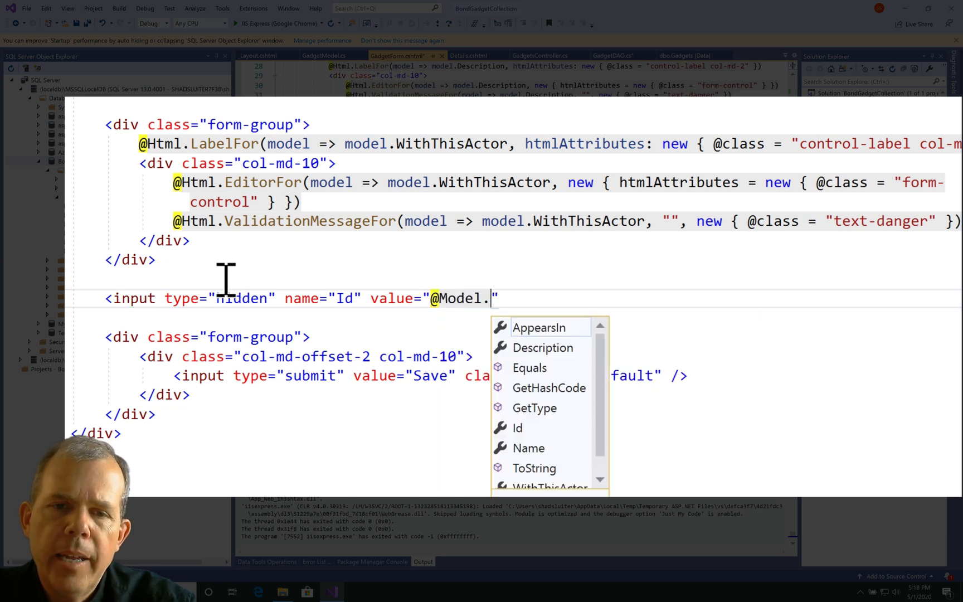
type("Id")
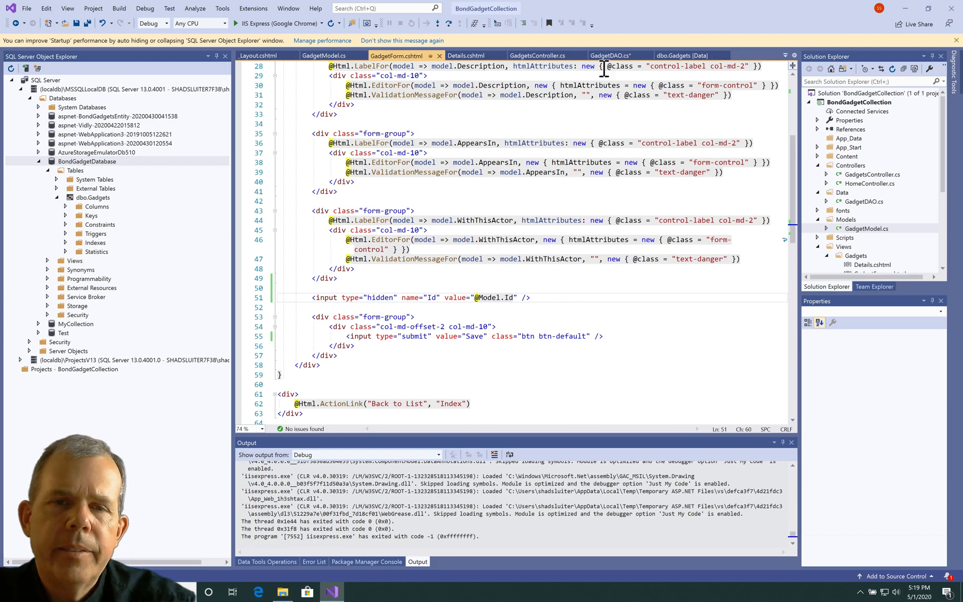
In GadgetDAO.cs wrap the INSERT query in if (gadgetModel.Id <= 0) with an else branch
left_click(610, 56)
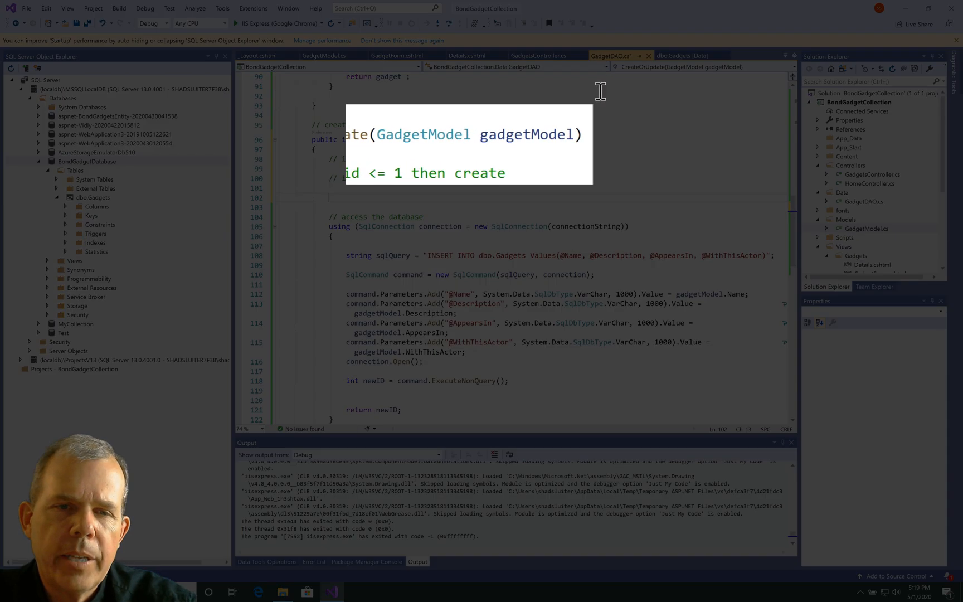
mouse_move(524, 134)
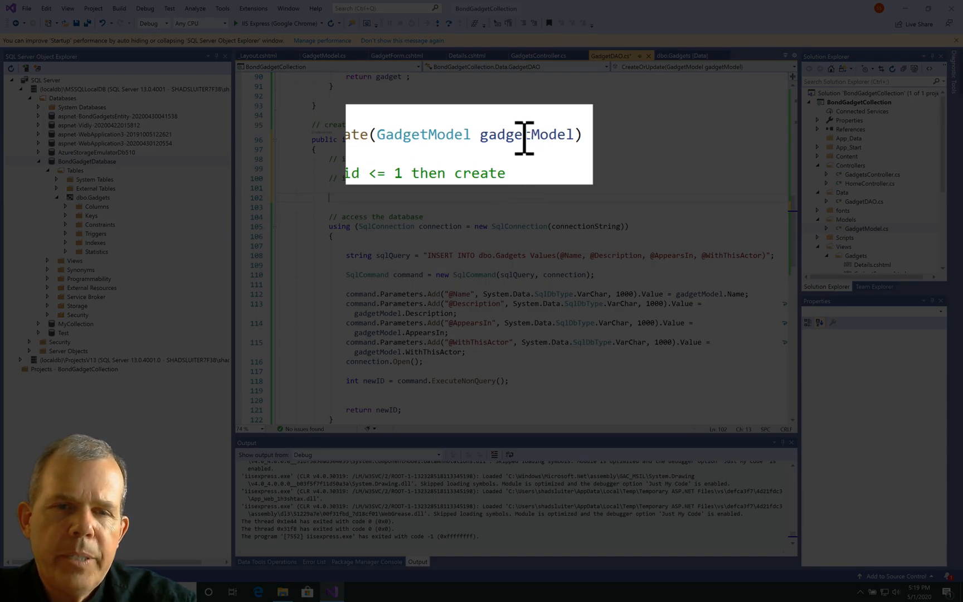
double_click(525, 134)
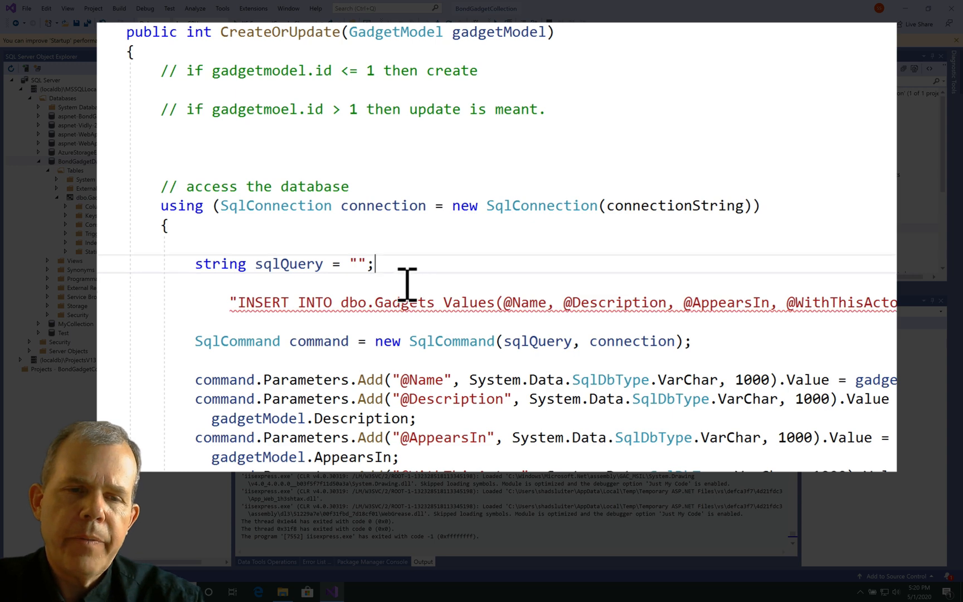
type("if")
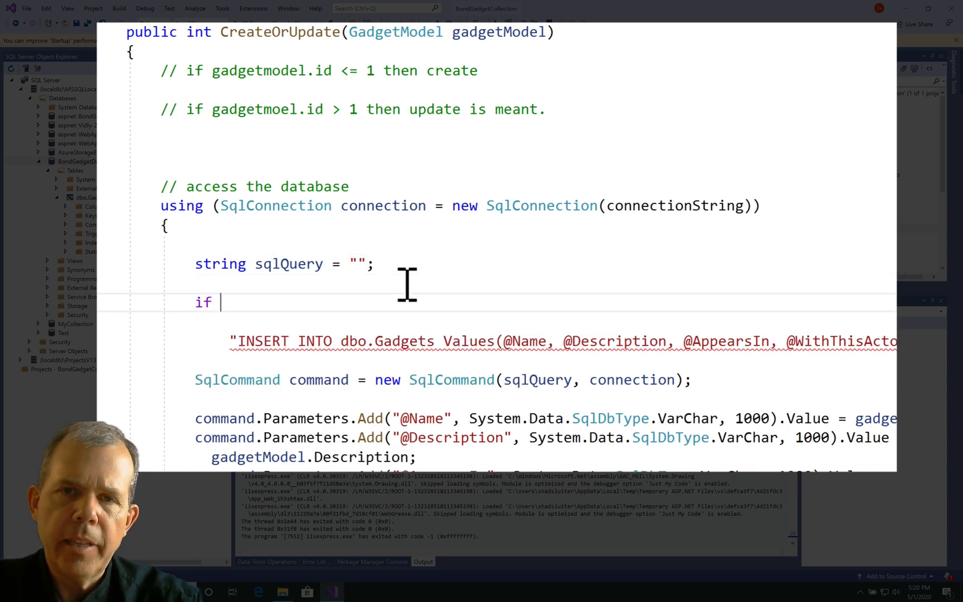
type("(gadgetModel.id")
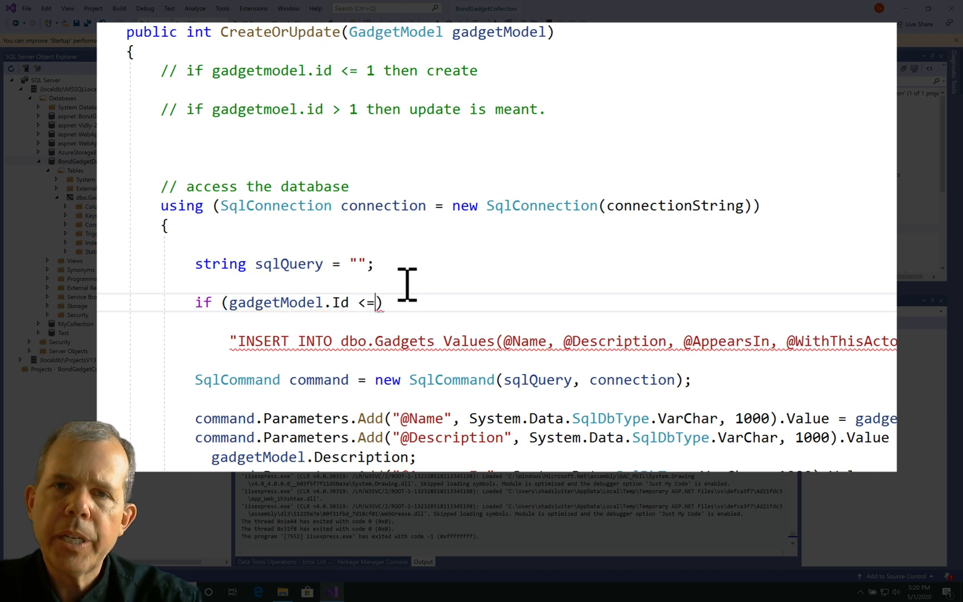
type("0){")
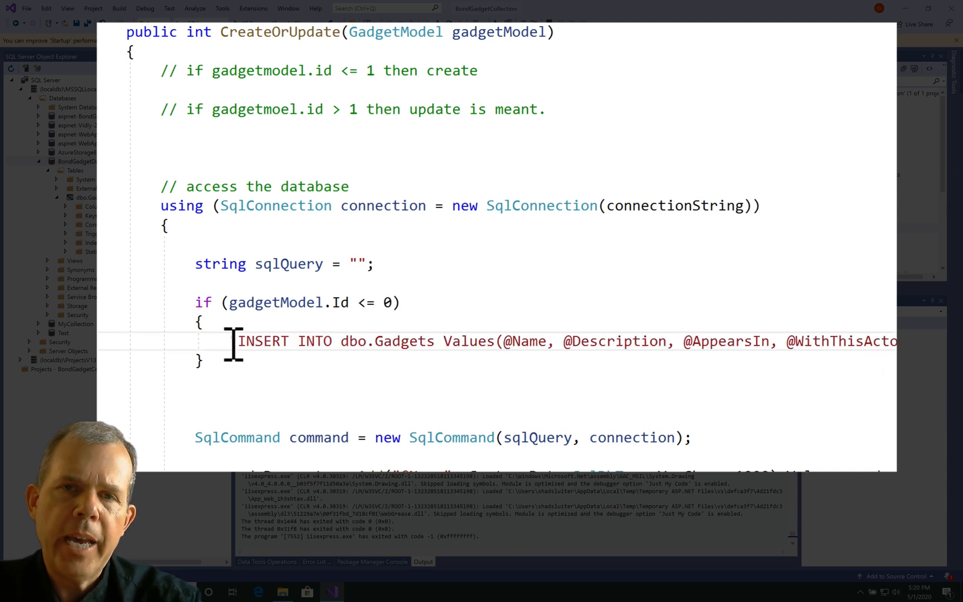
type("sqlQuery = \"")
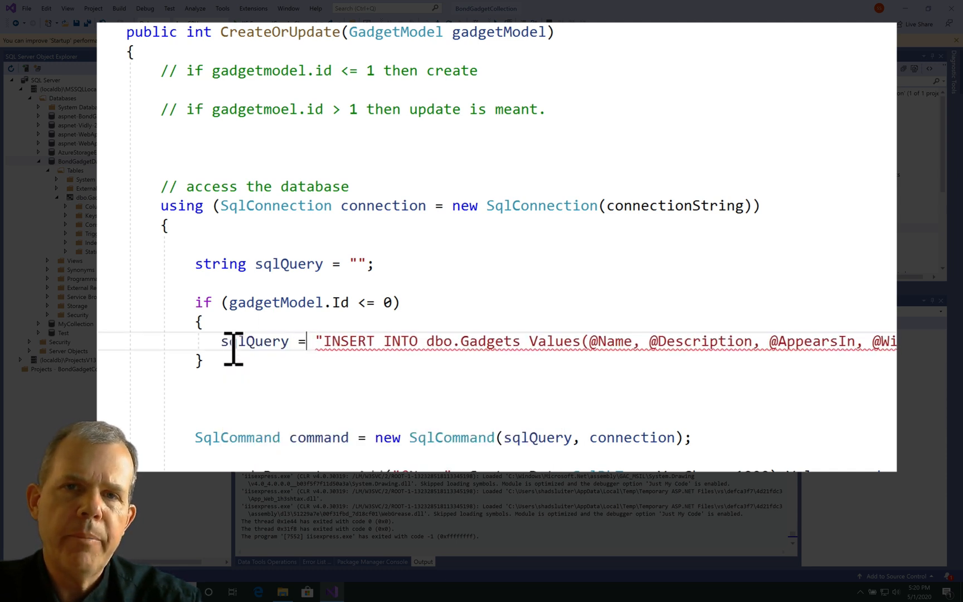
type("else")
type("// update")
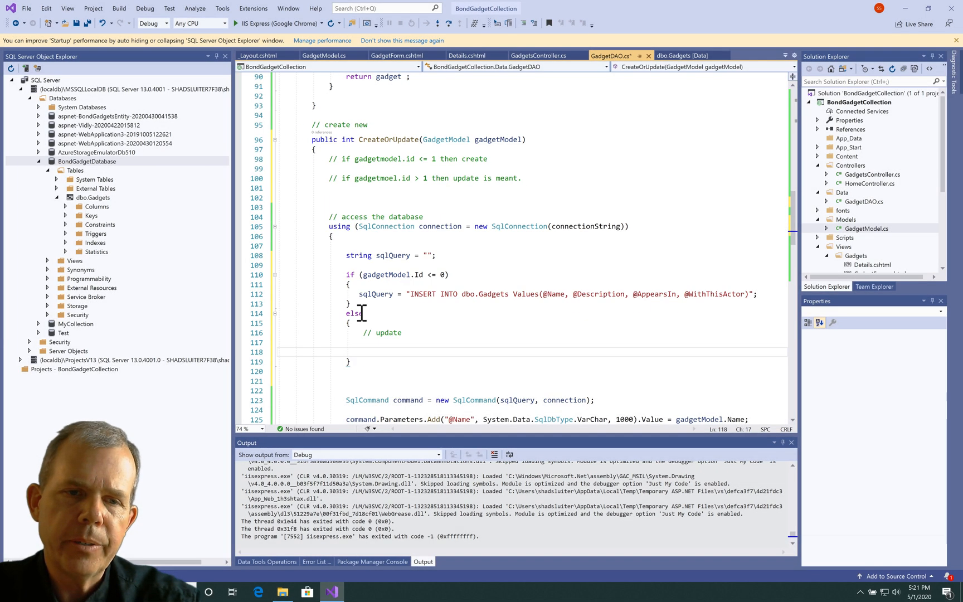
Write the else query: UPDATE dbo.Gadgets SET Name, Description, AppearsIn, WithThisActor from parameters
type("sqlQuery = \"UPDATE \"")
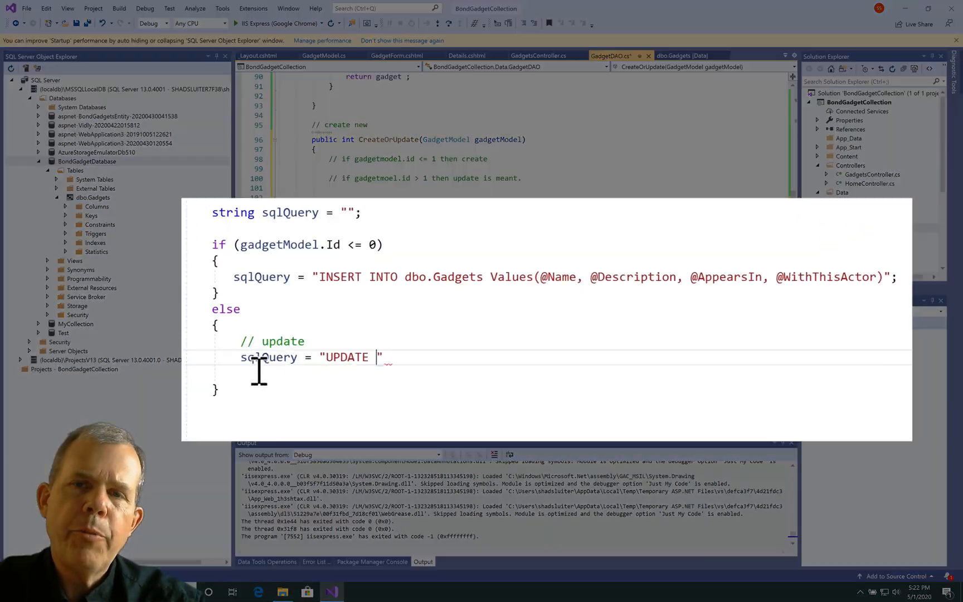
type("dbo.Gadgets")
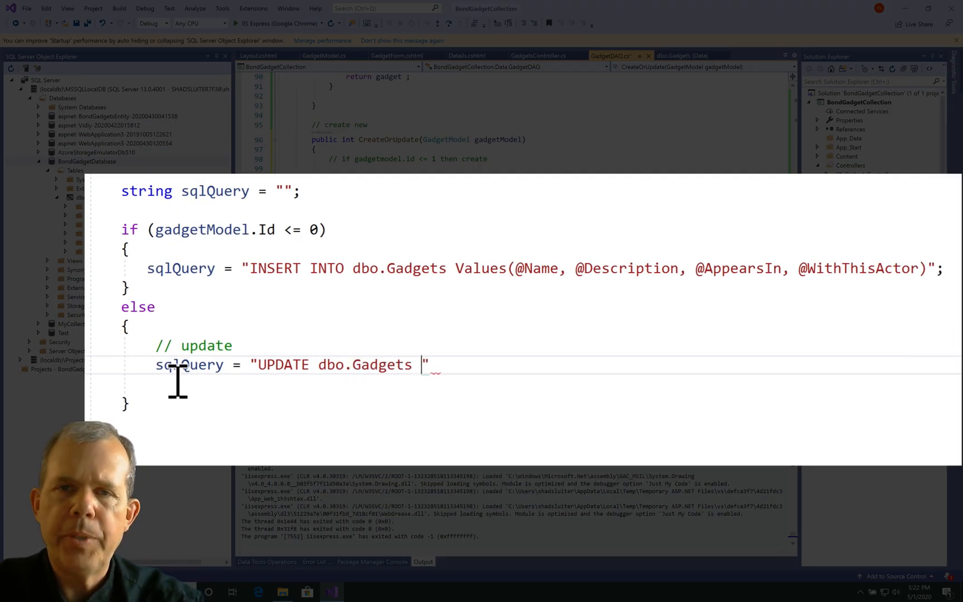
type("SET Name = @")
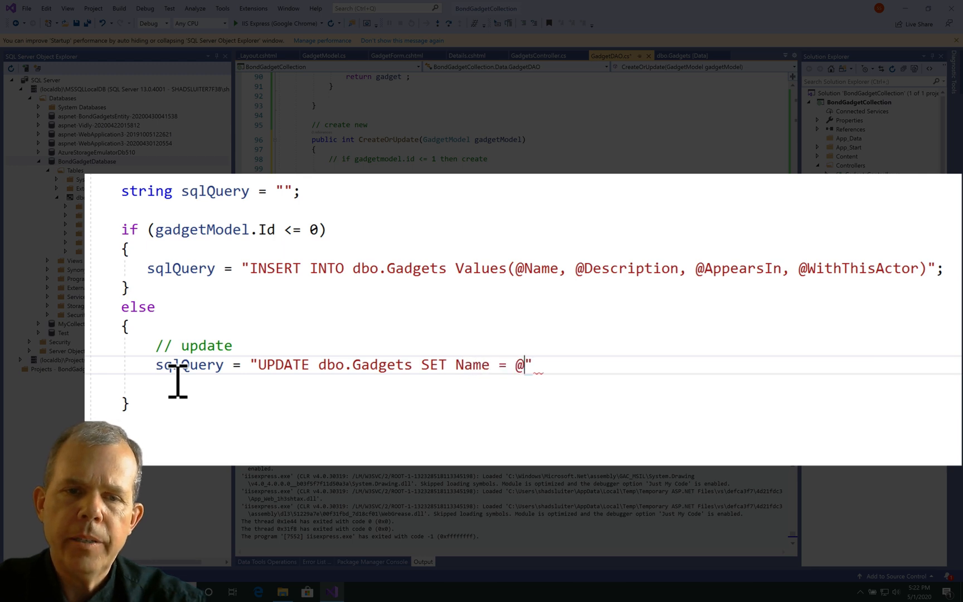
type("Name, @Descrip")
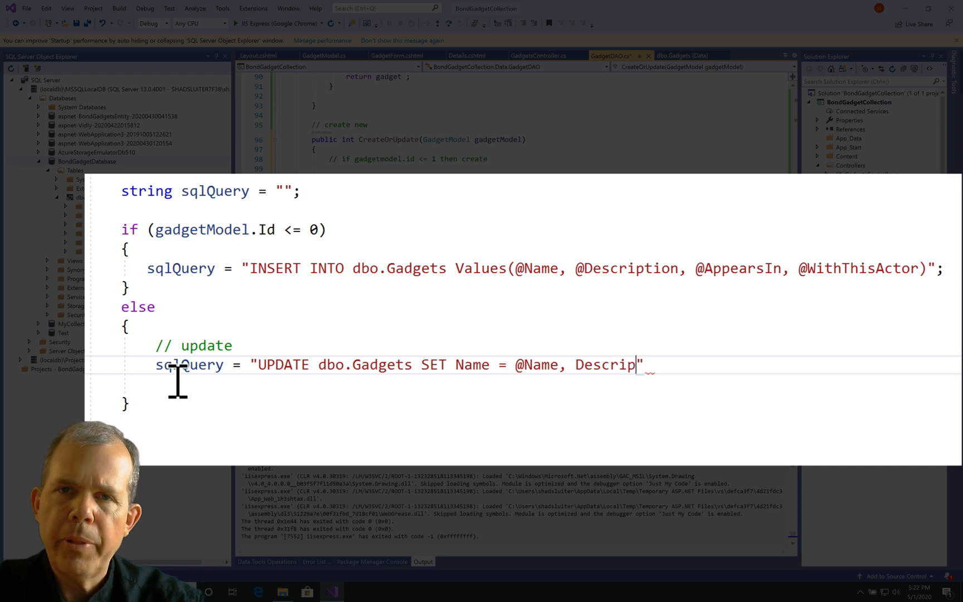
type("tion = @Descrip")
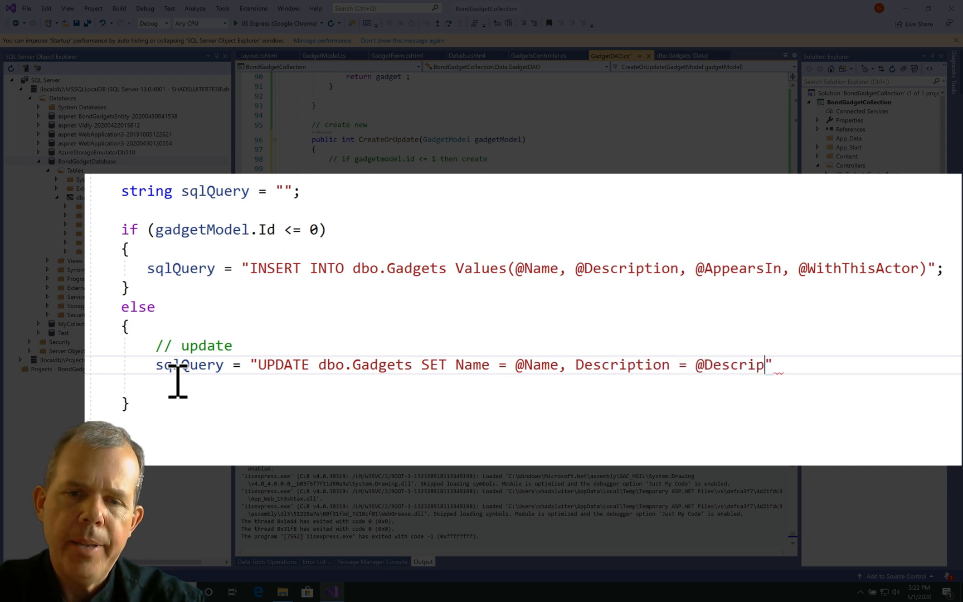
type("tion,")
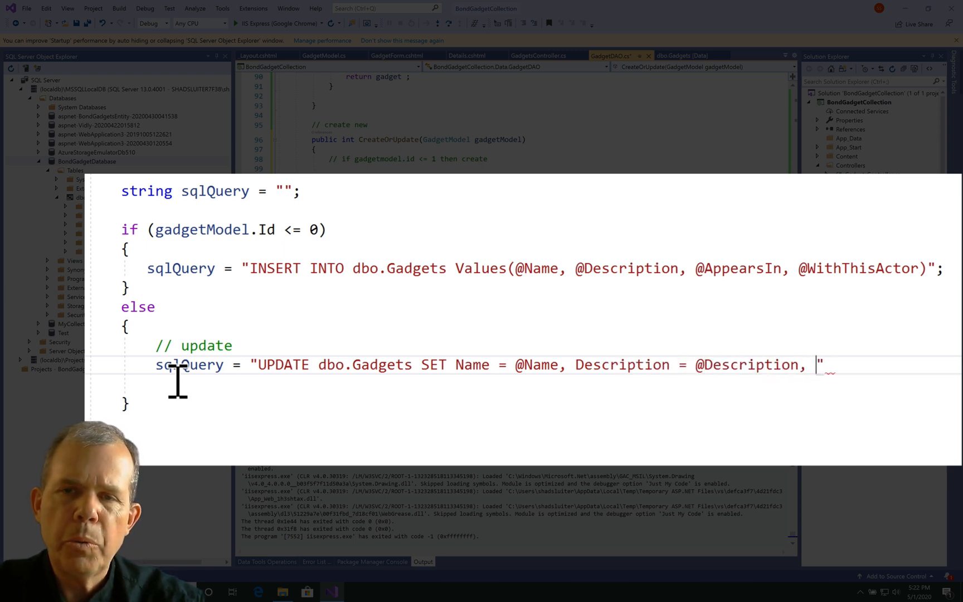
type("AppearsIn =")
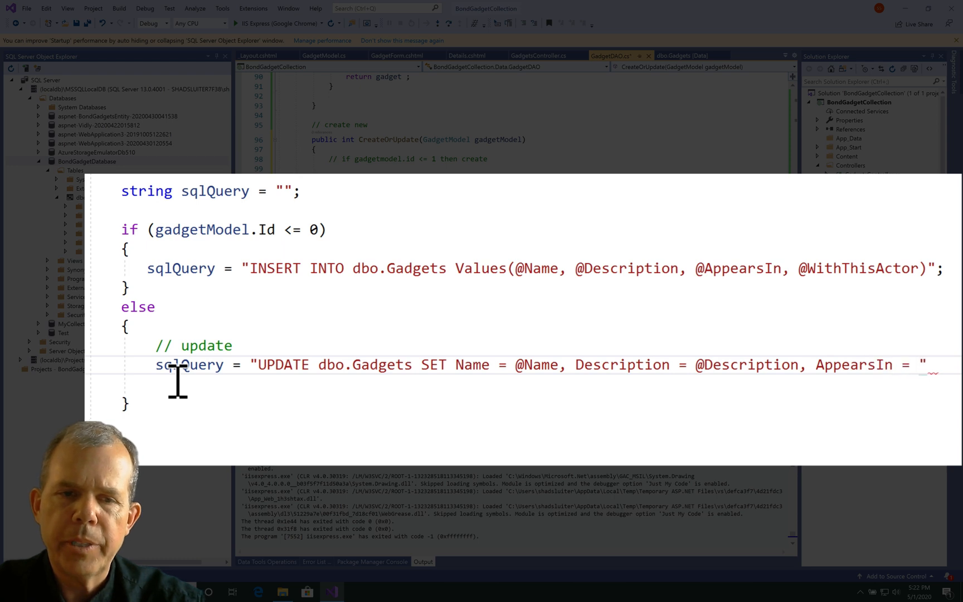
type("@AppearsIn,")
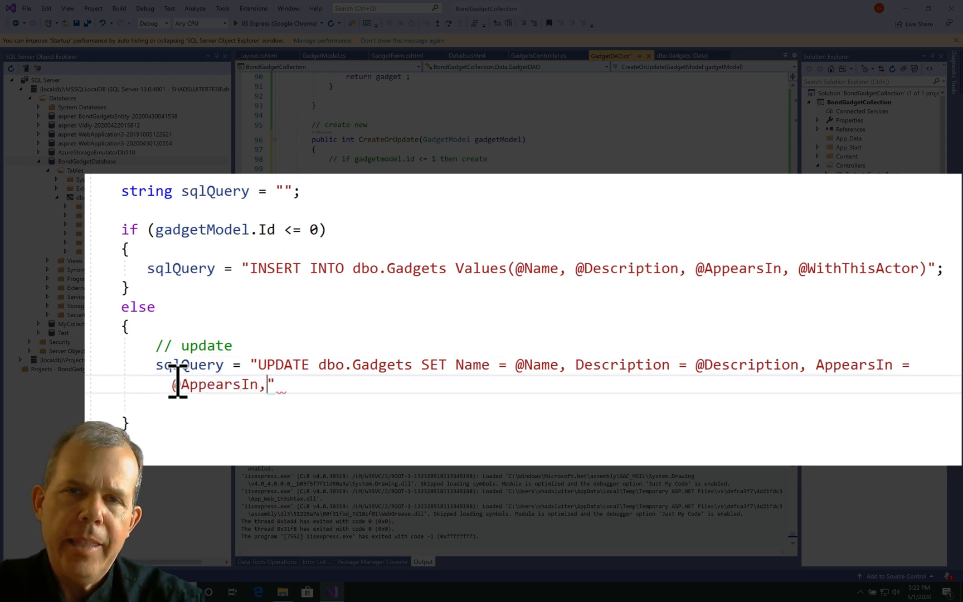
type("WithThis")
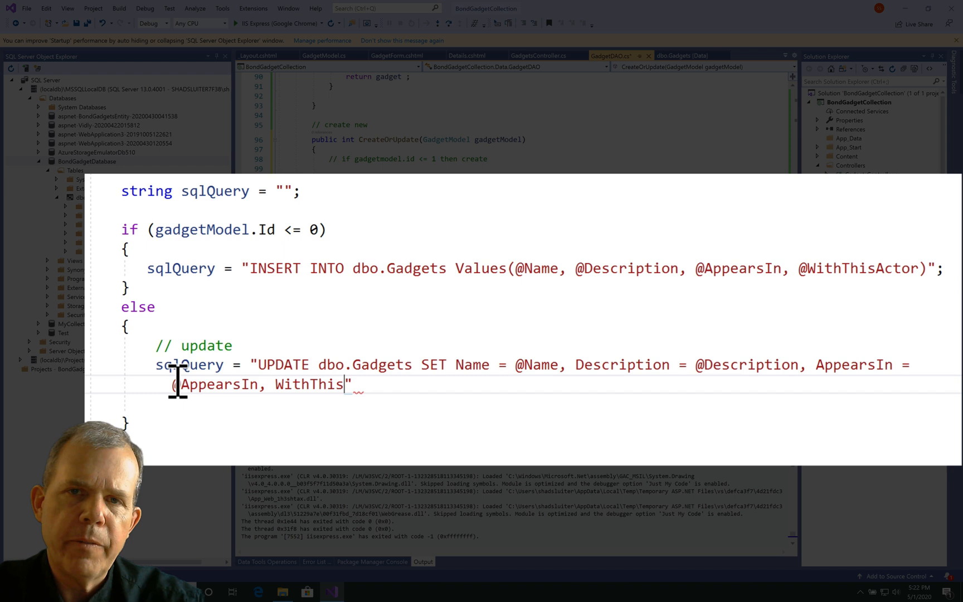
type("Actor = @With")
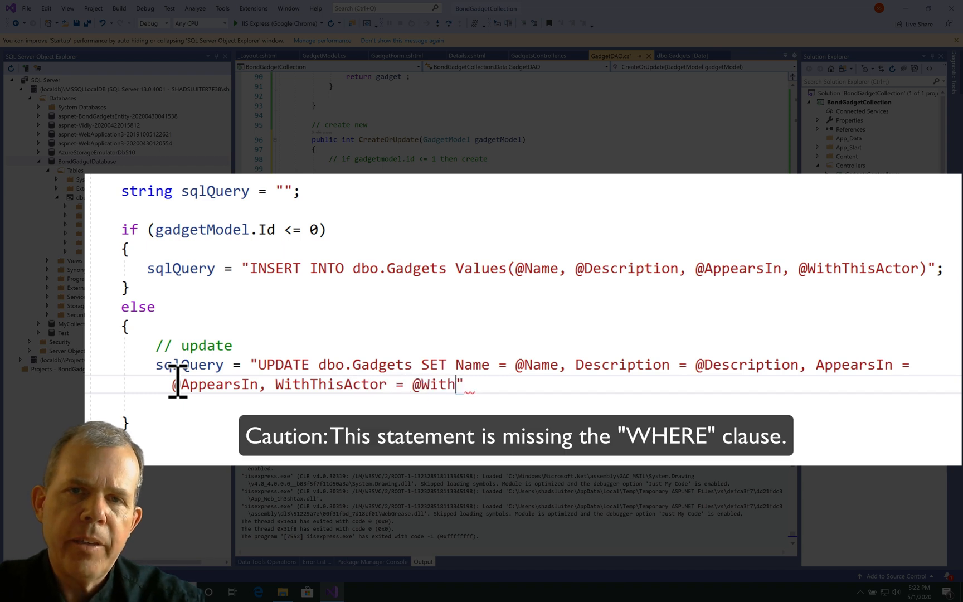
type("ThisActor\";")
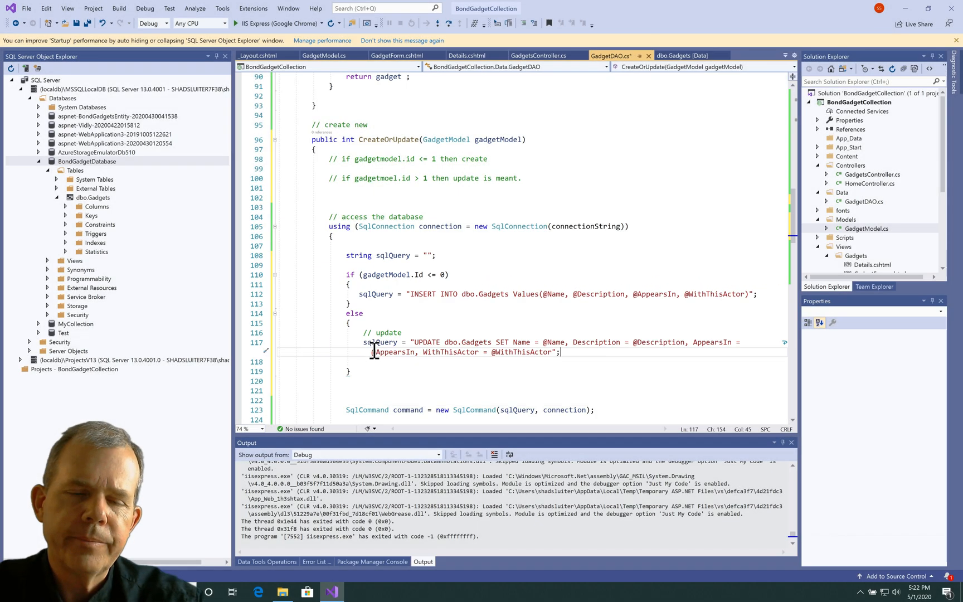
Scroll down through CreateOrUpdate to review the SqlCommand and parameters
scroll("down", 3)
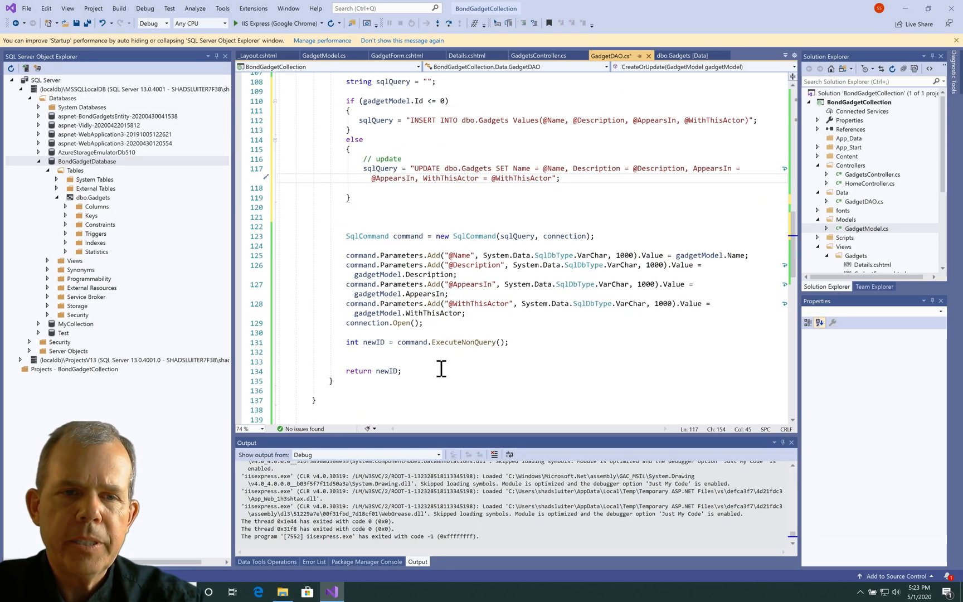
scroll("down", 3)
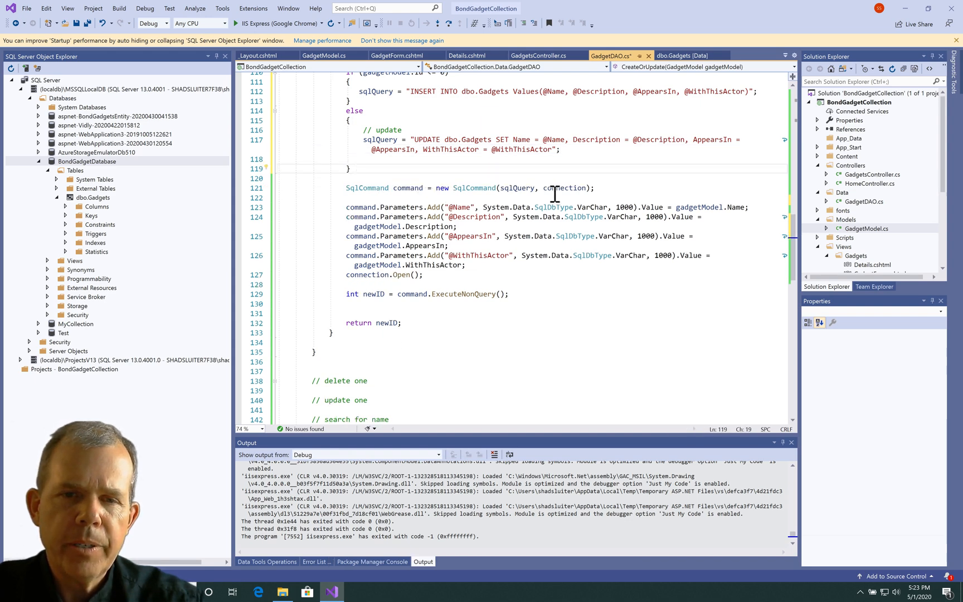
mouse_move(634, 217)
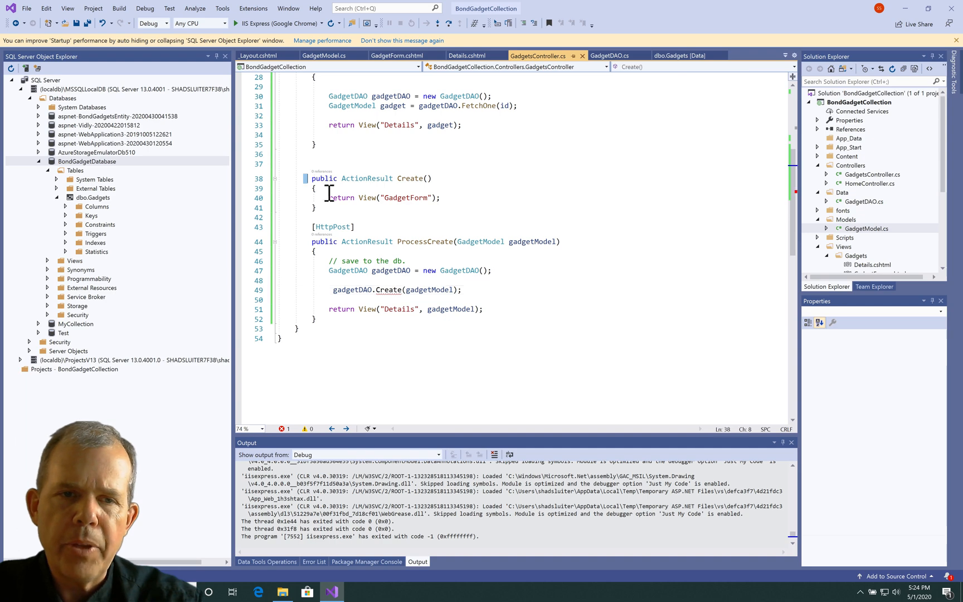
Run the app, show gadgets, Edit Geiger counter and select Edit in the 404 page's address
left_click_drag(311, 179, 436, 197)
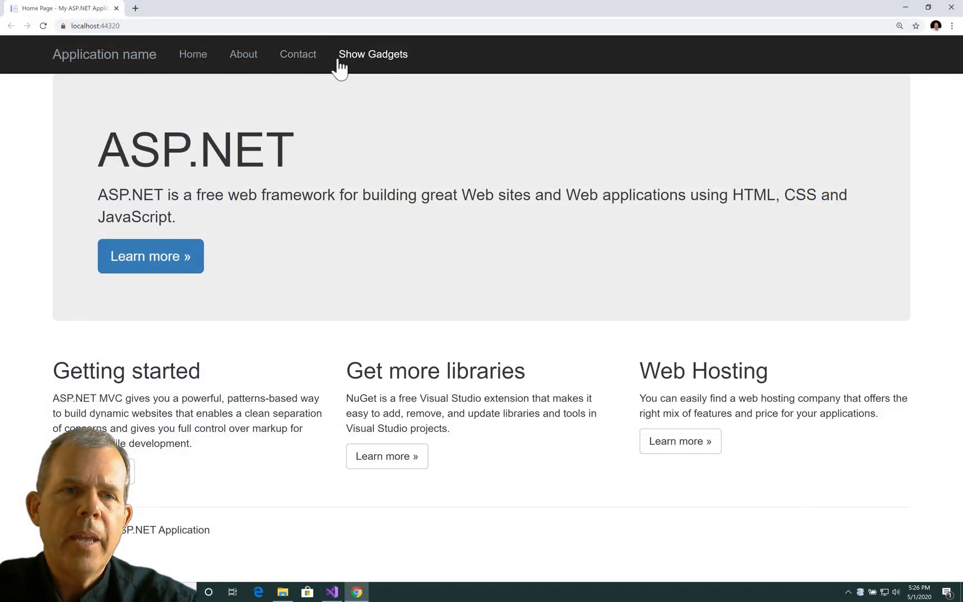
left_click(373, 53)
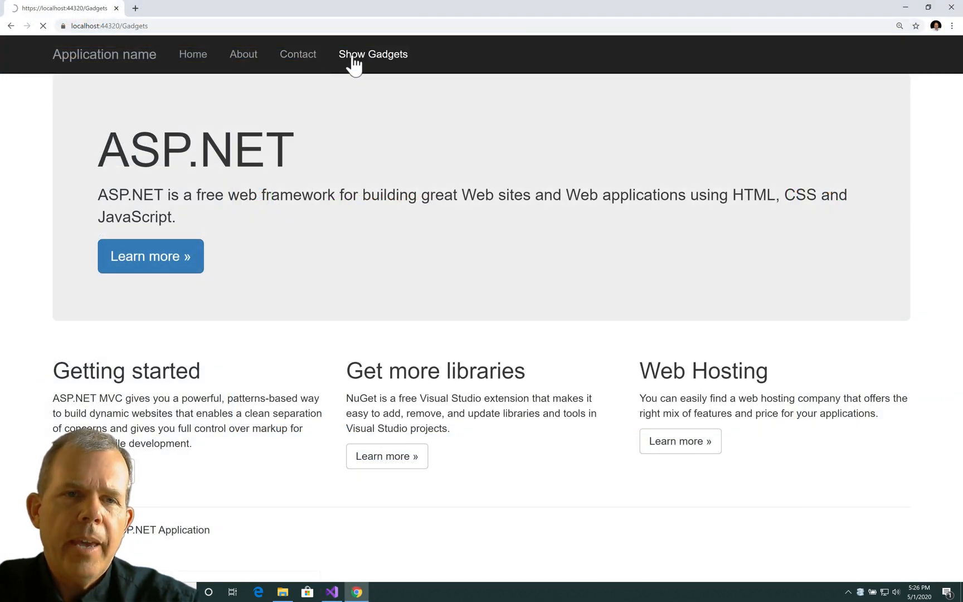
left_click(373, 53)
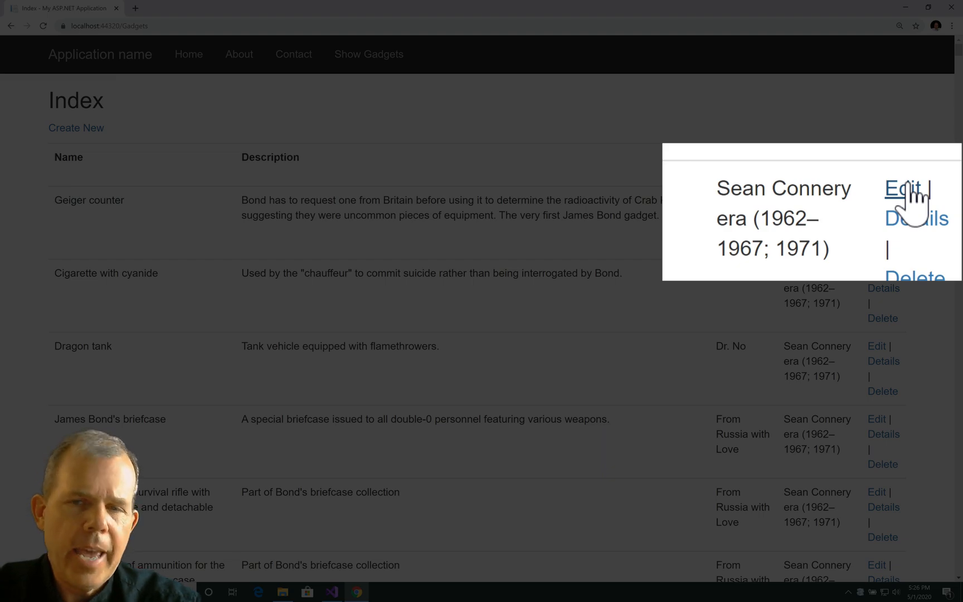
left_click(902, 188)
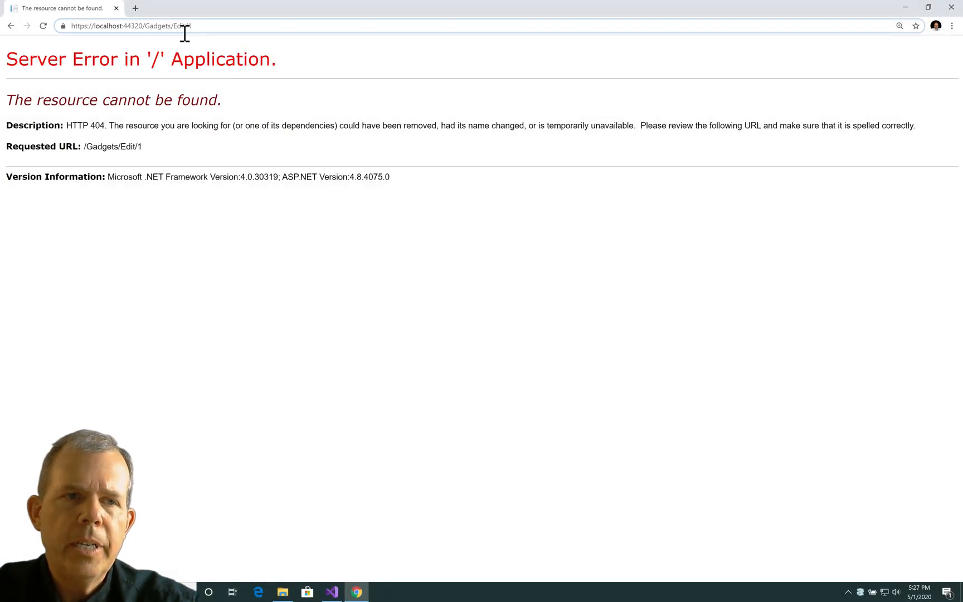
double_click(179, 26)
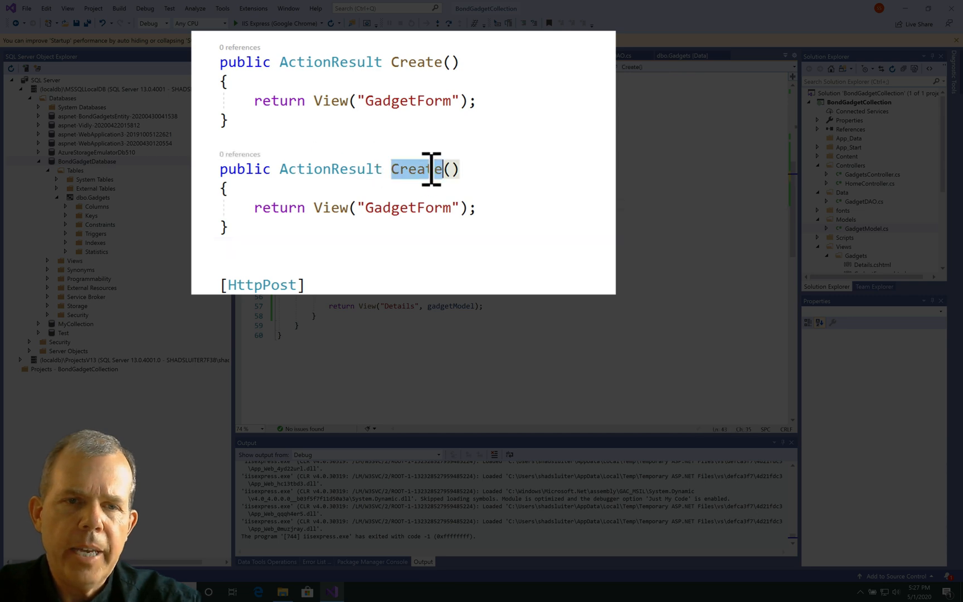
Change the duplicated action to Edit(int id) returning View("GadgetForm", gadgetModel)
type("Edit")
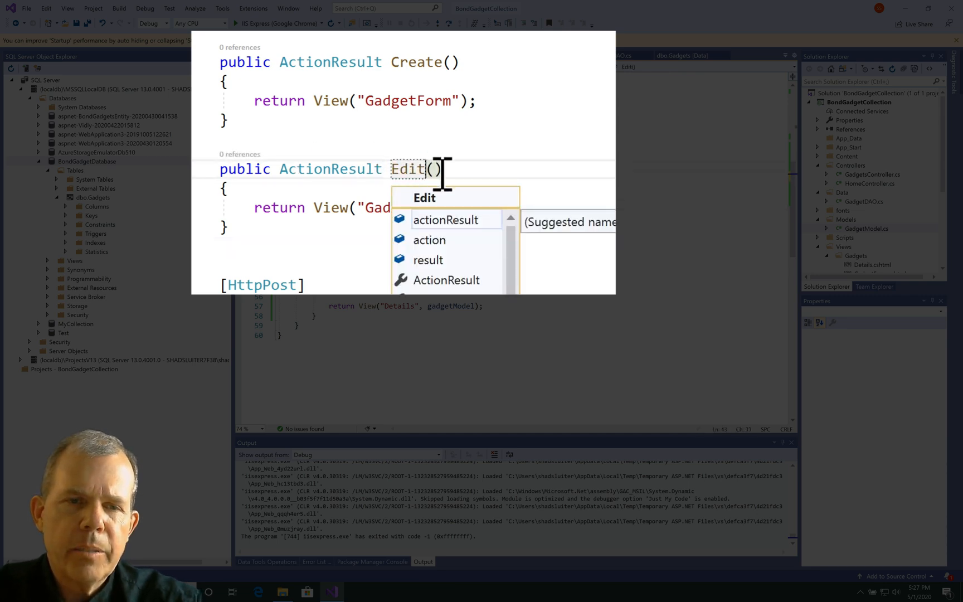
type("int")
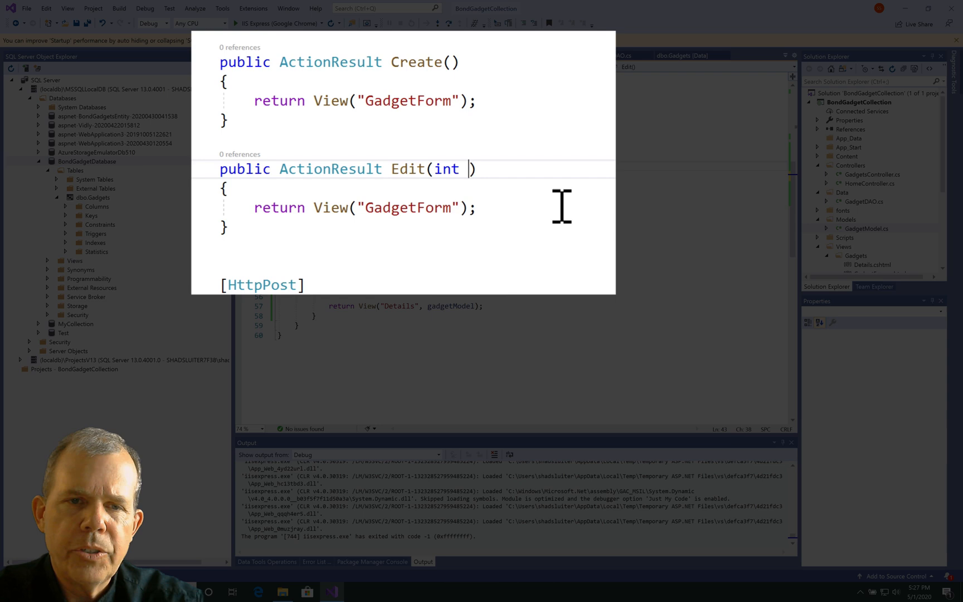
type("id")
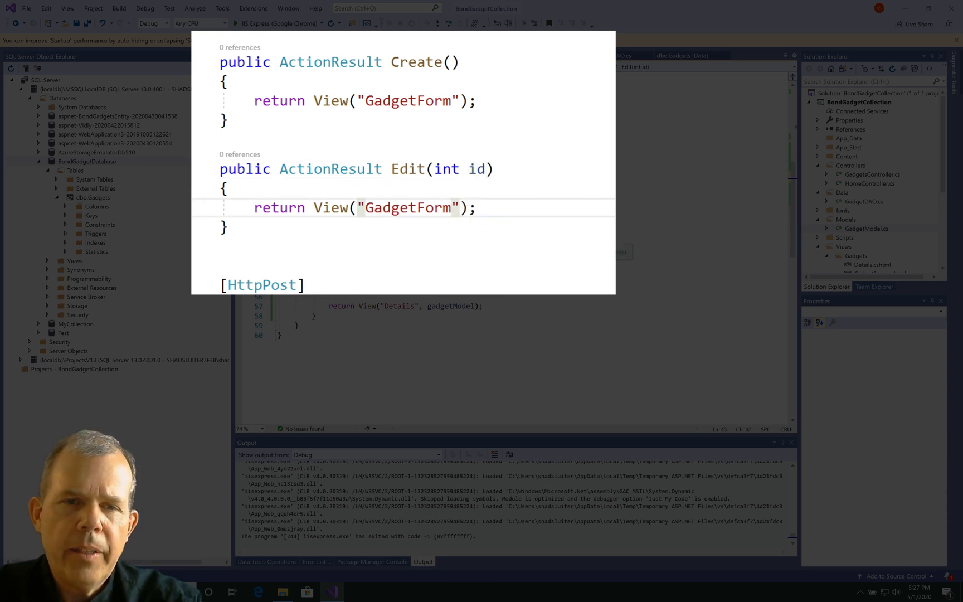
type(", g")
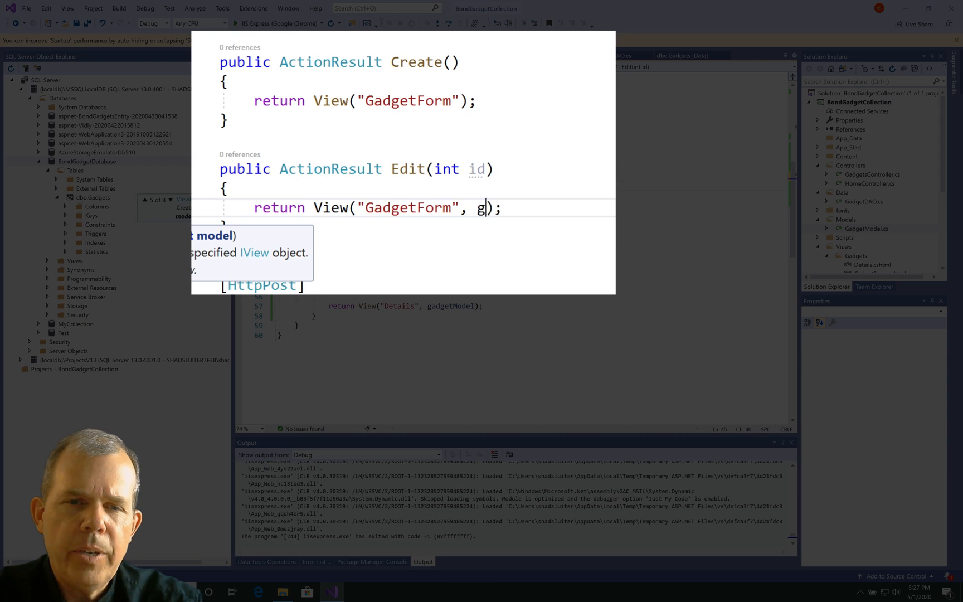
type("a")
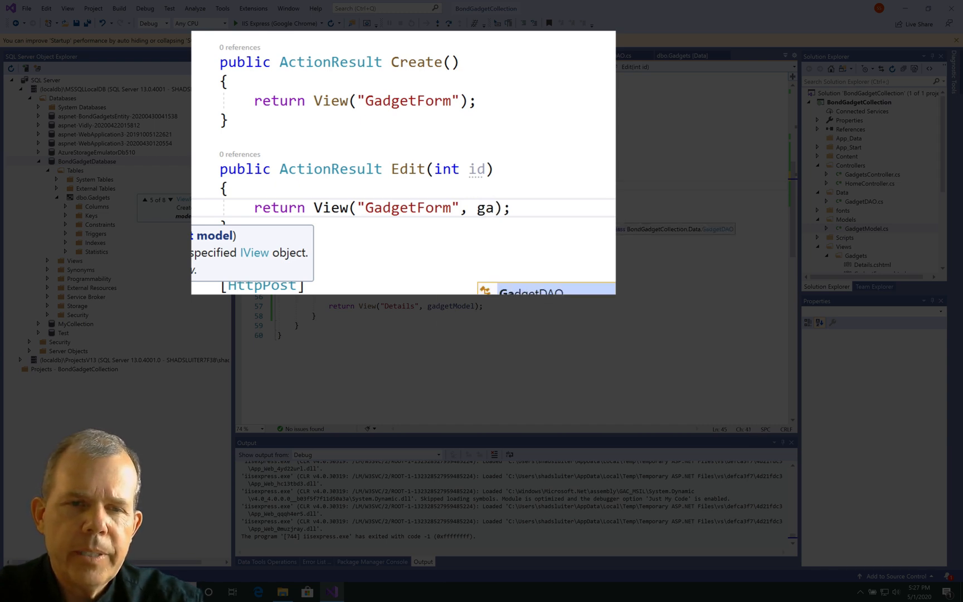
type("gadgetModel")
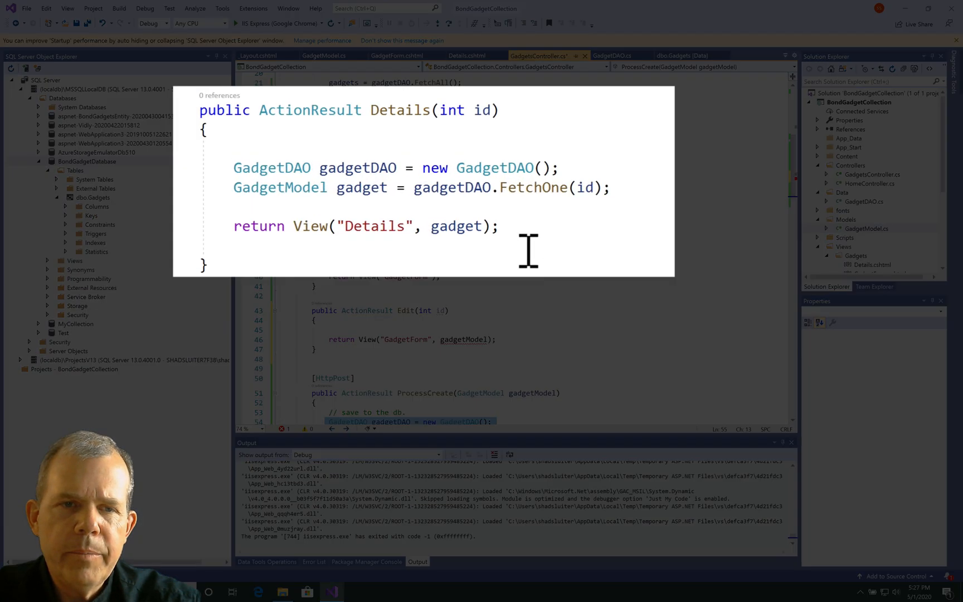
Copy GadgetDAO and FetchOne(id) from Details into Edit and return gadget to GadgetForm
left_click_drag(233, 168, 606, 187)
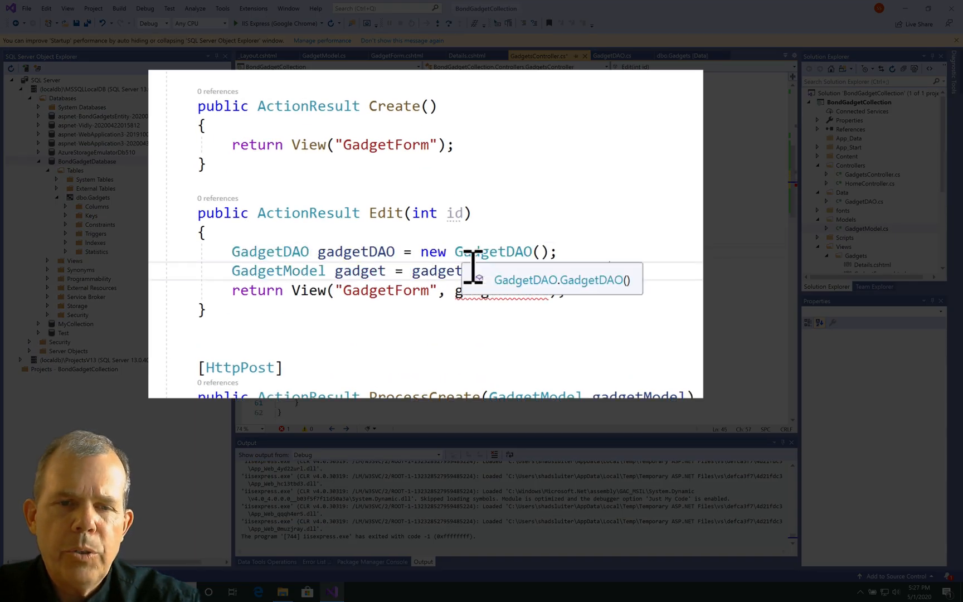
type(".FetchOne(id);")
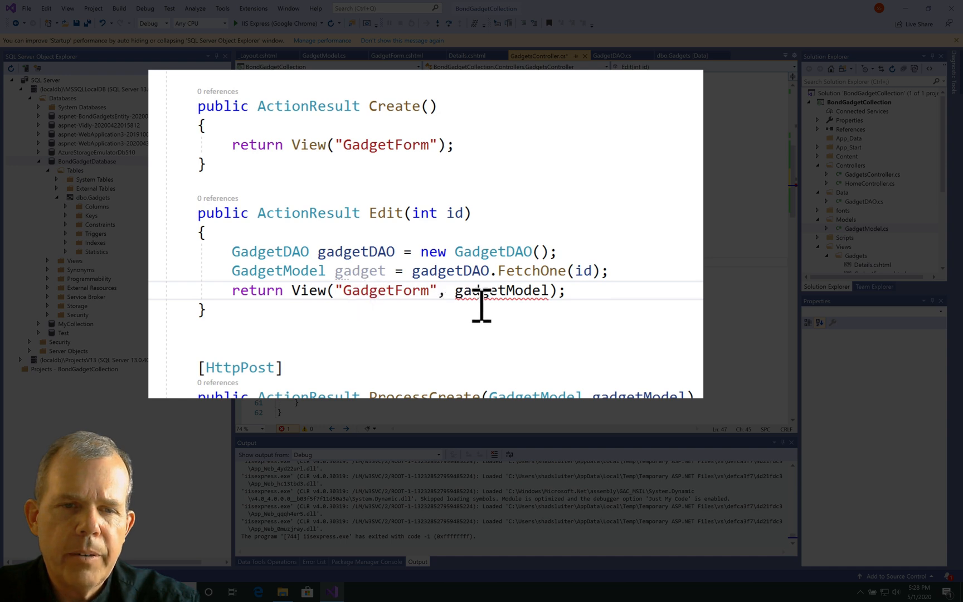
double_click(359, 270)
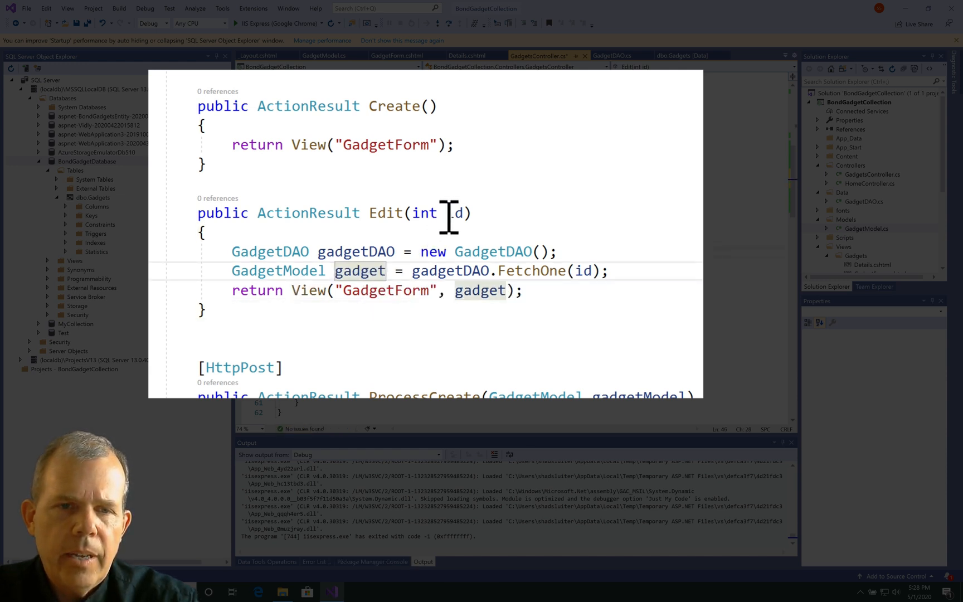
left_click(580, 271)
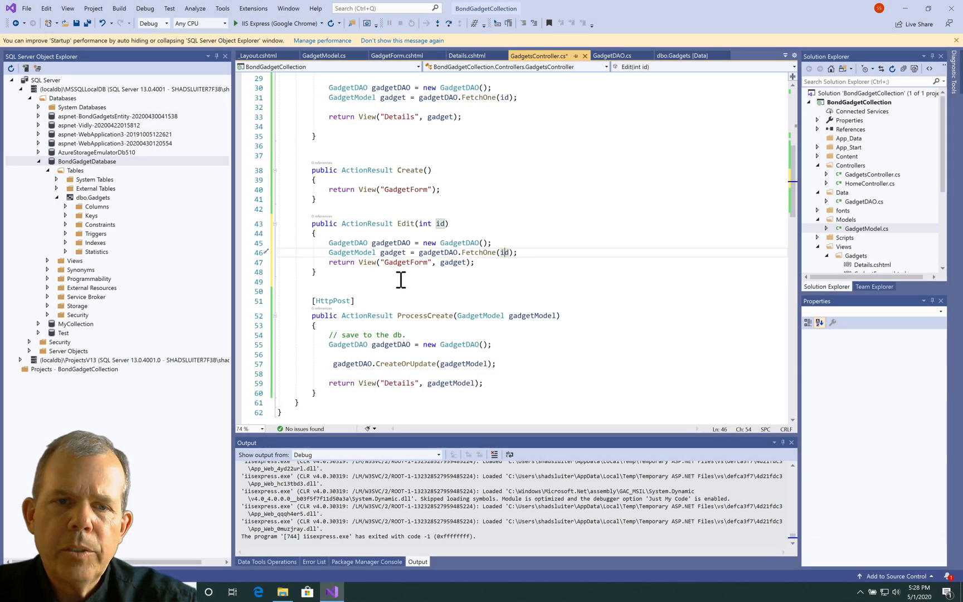
mouse_move(281, 130)
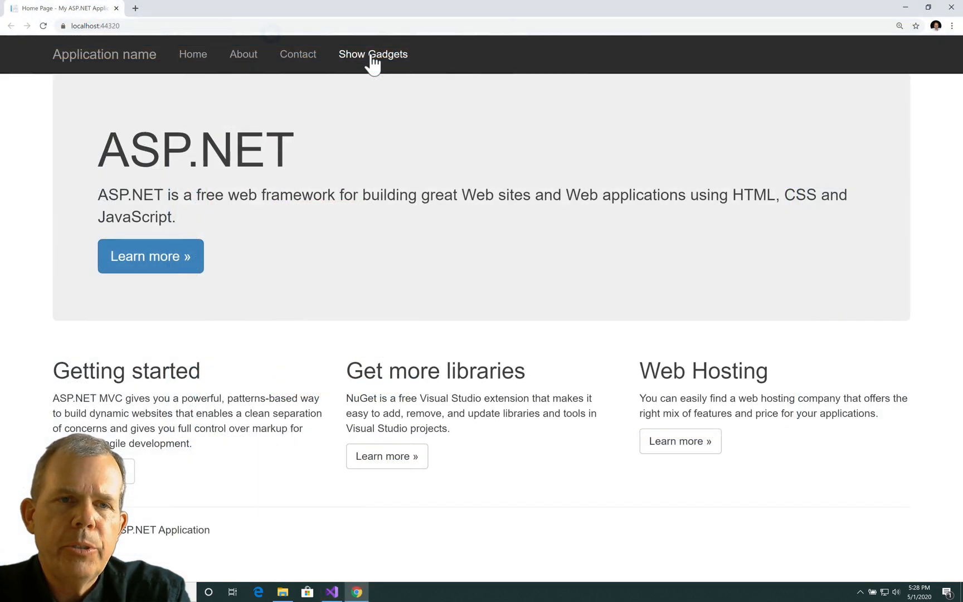
Edit Geiger counter, capitalize Counter, save and go back to the gadget list
left_click(373, 54)
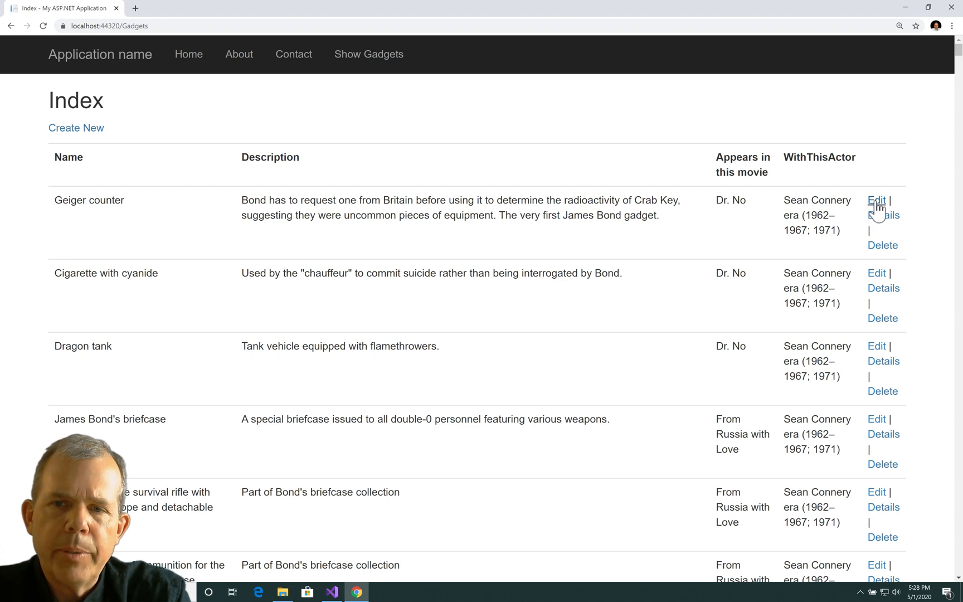
left_click(876, 201)
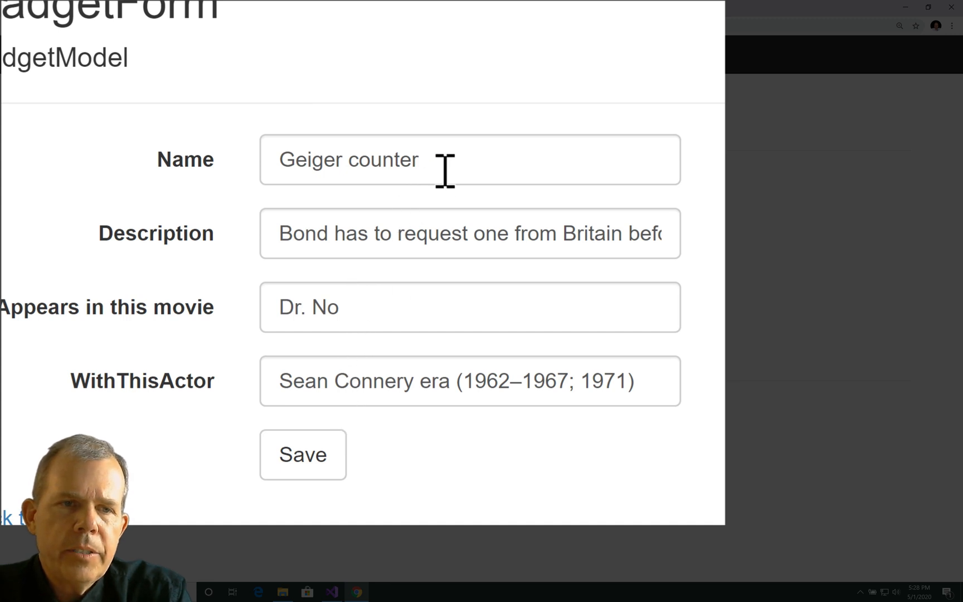
left_click(471, 159)
type("C")
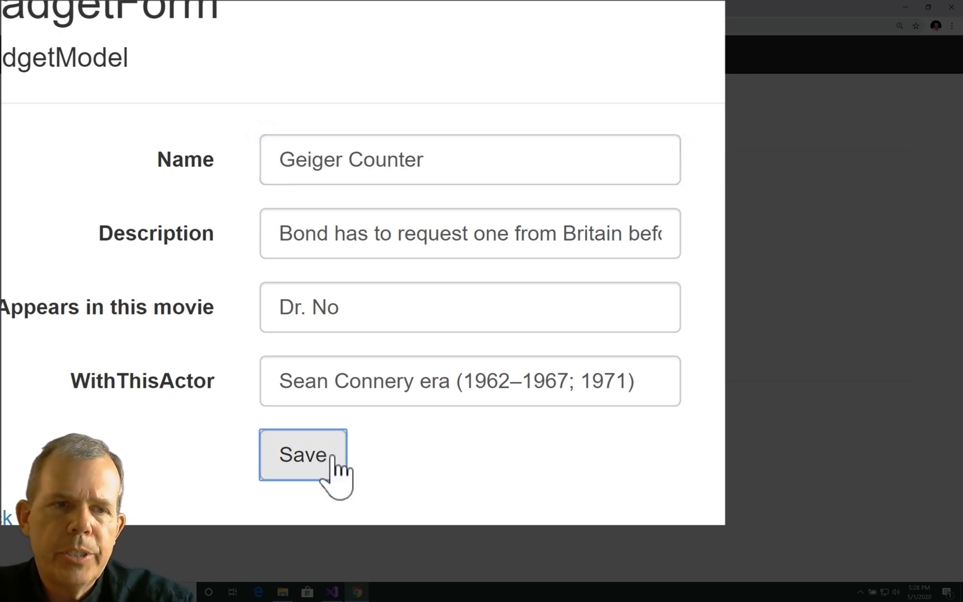
left_click(303, 455)
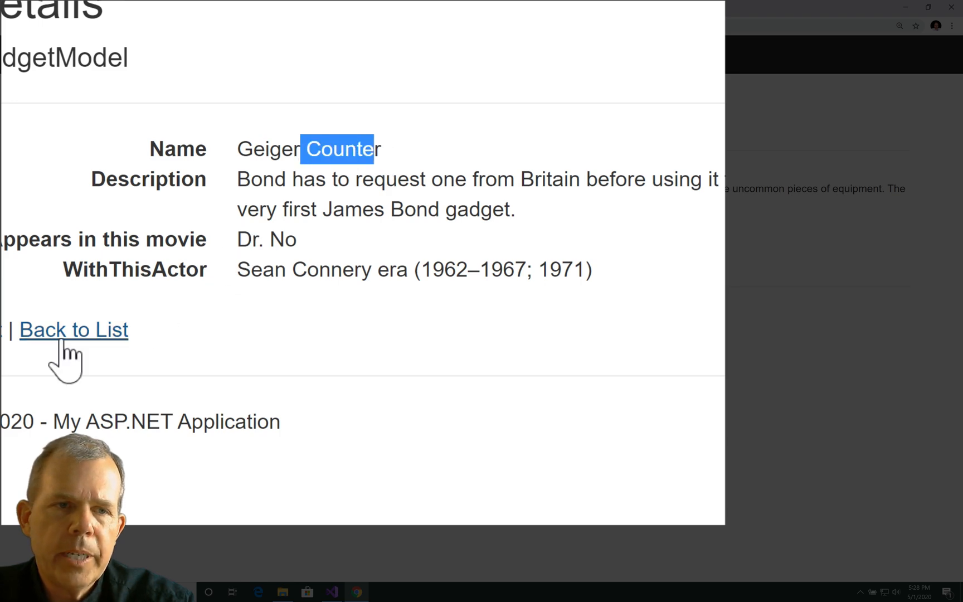
left_click(73, 329)
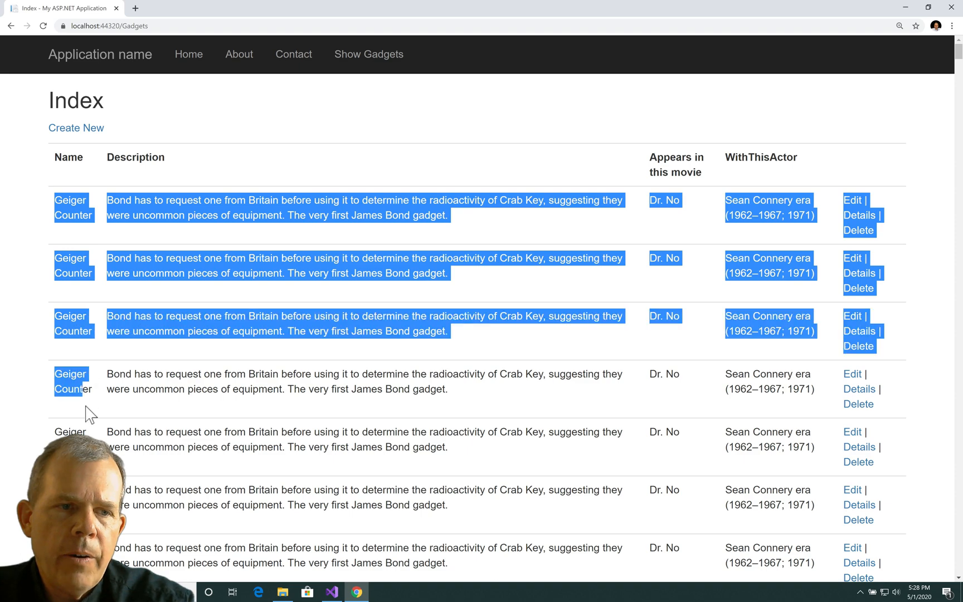
Scroll the Index to see every row now reads Geiger Counter
scroll("down", 3)
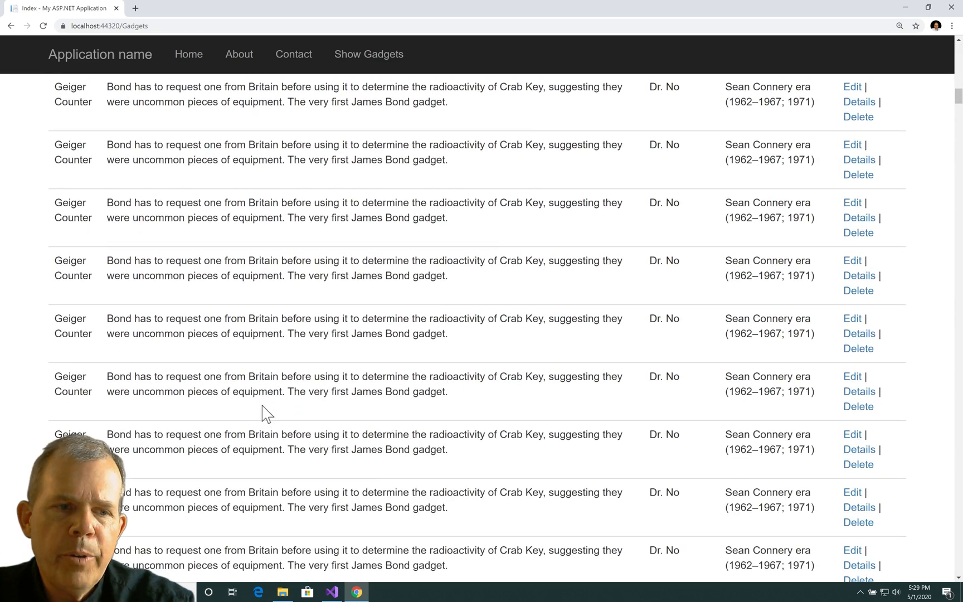
scroll("down", 3)
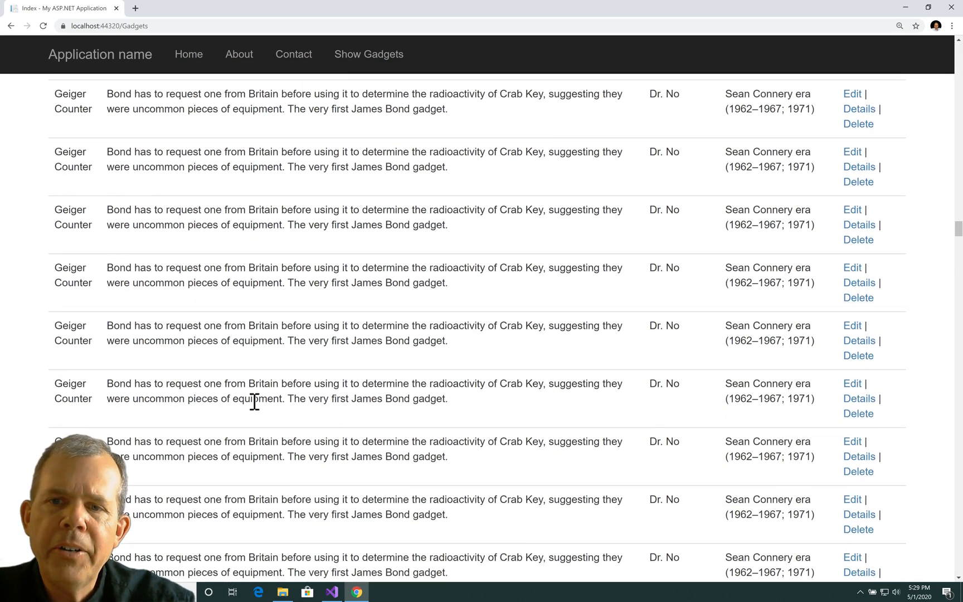
scroll("down", 3)
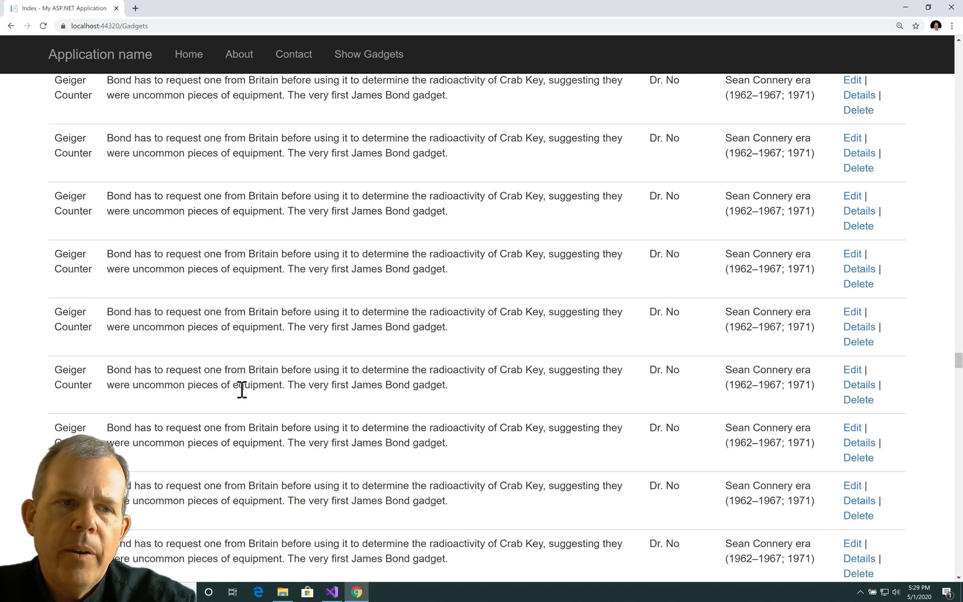
scroll("down", 3)
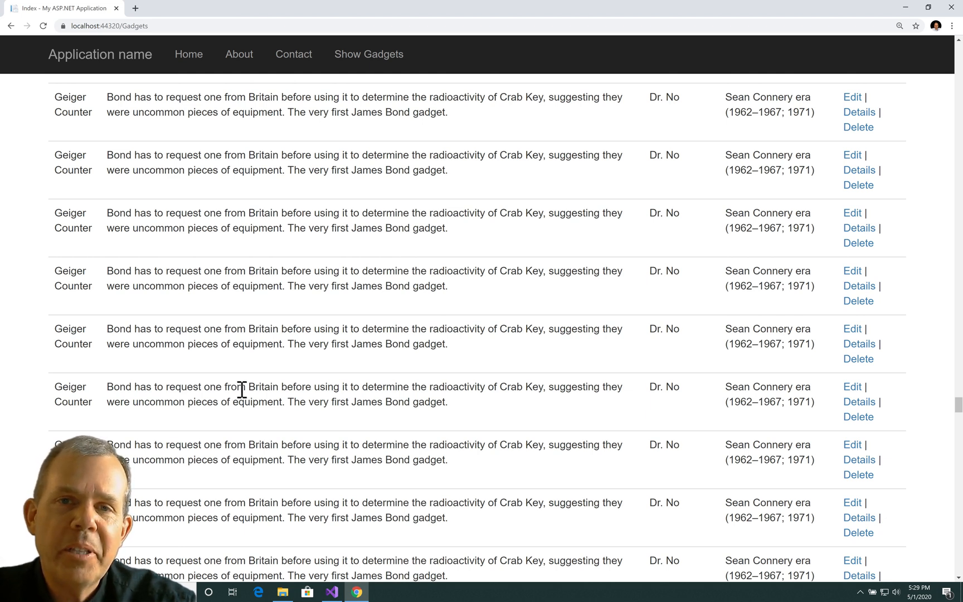
mouse_move(399, 197)
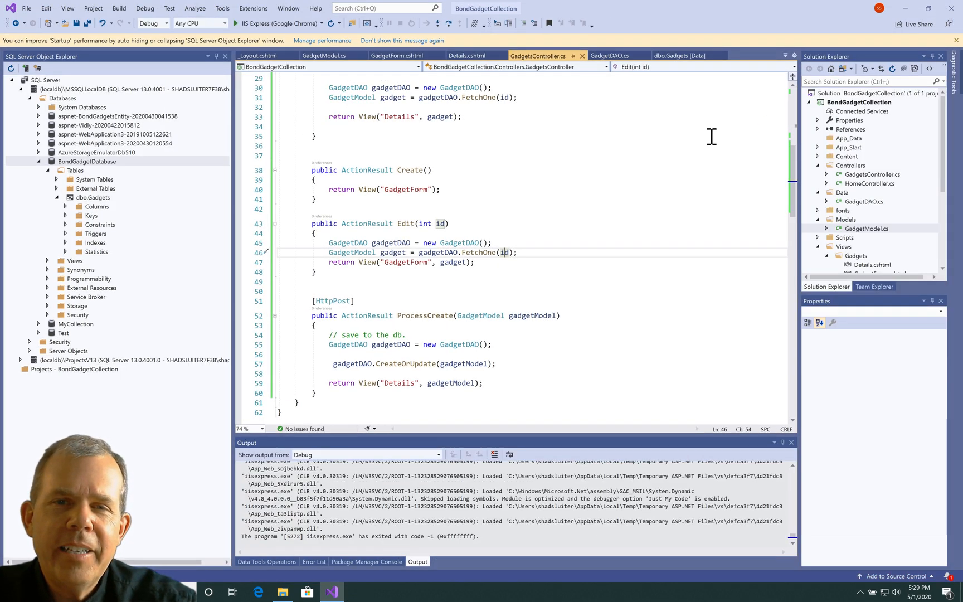
left_click(610, 56)
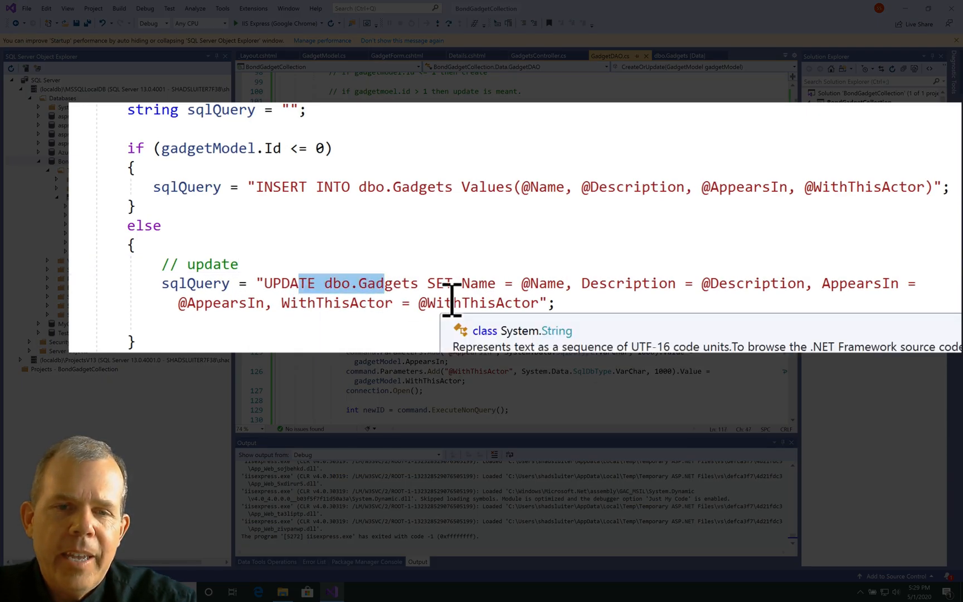
mouse_move(546, 301)
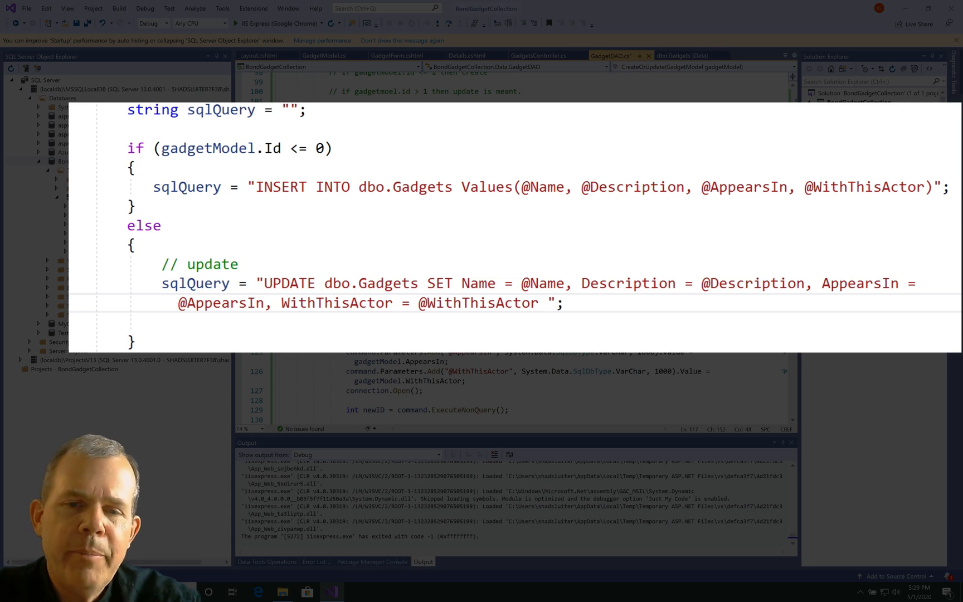
type("WHERE")
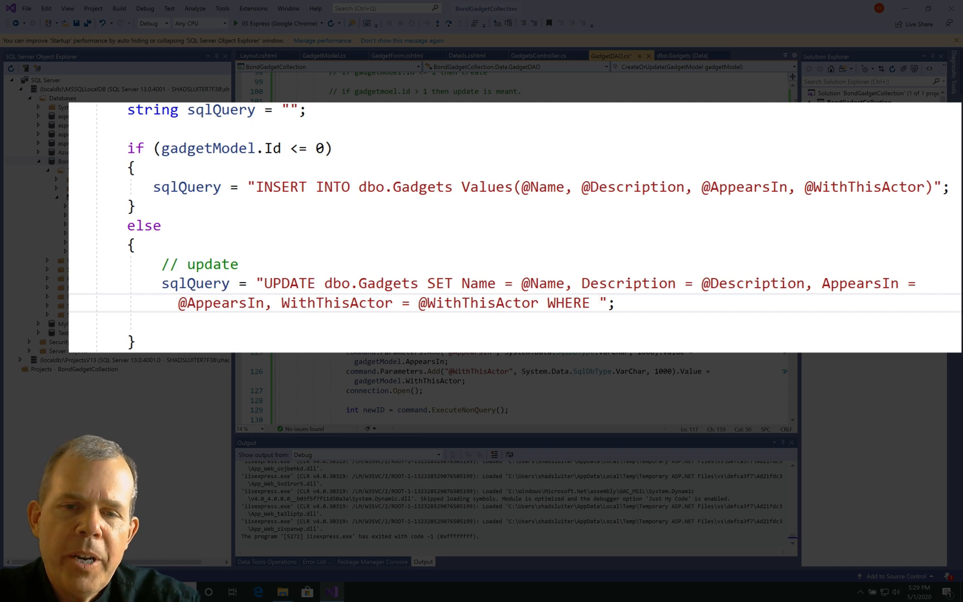
type("Id")
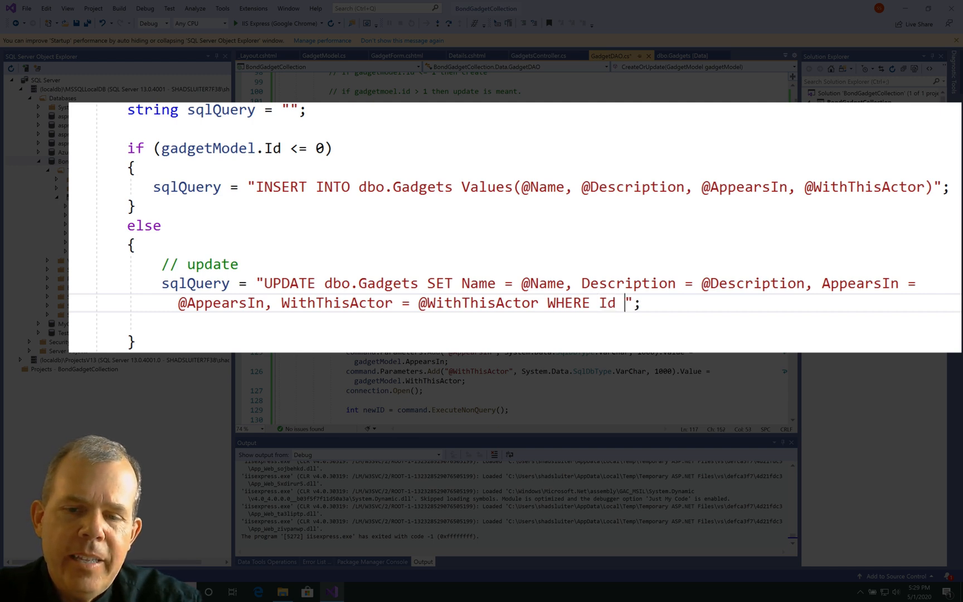
type("= @")
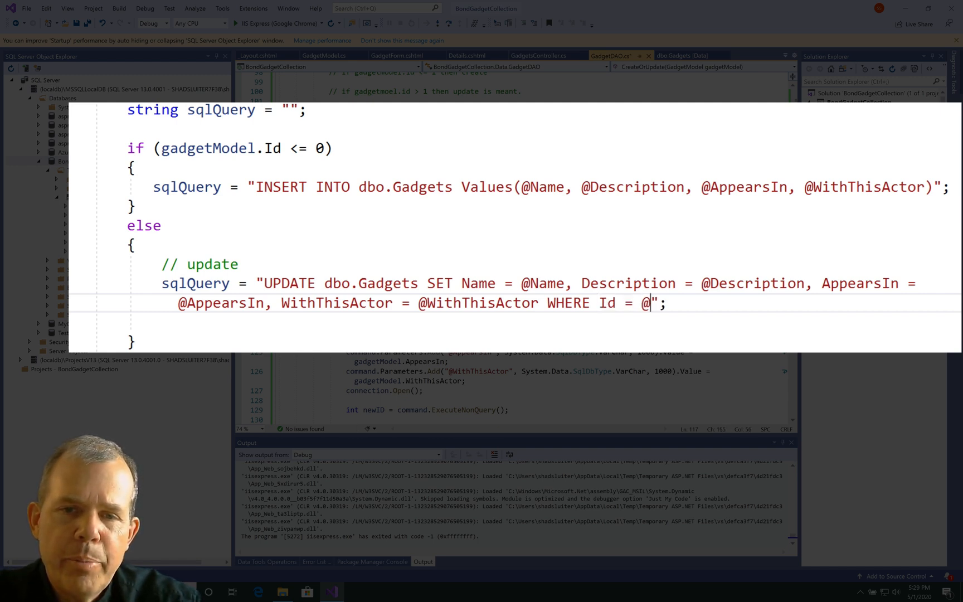
type("Id")
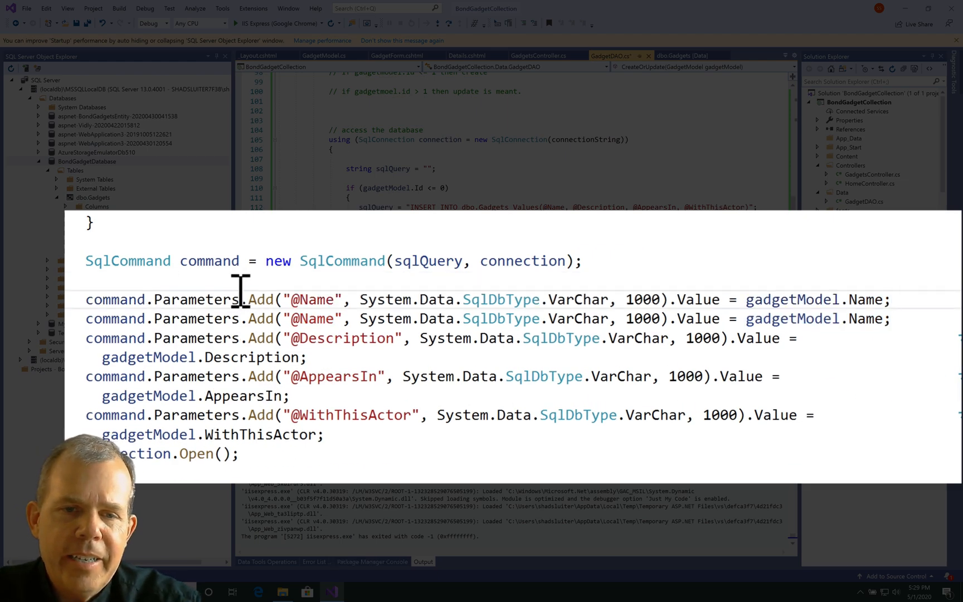
type("Id")
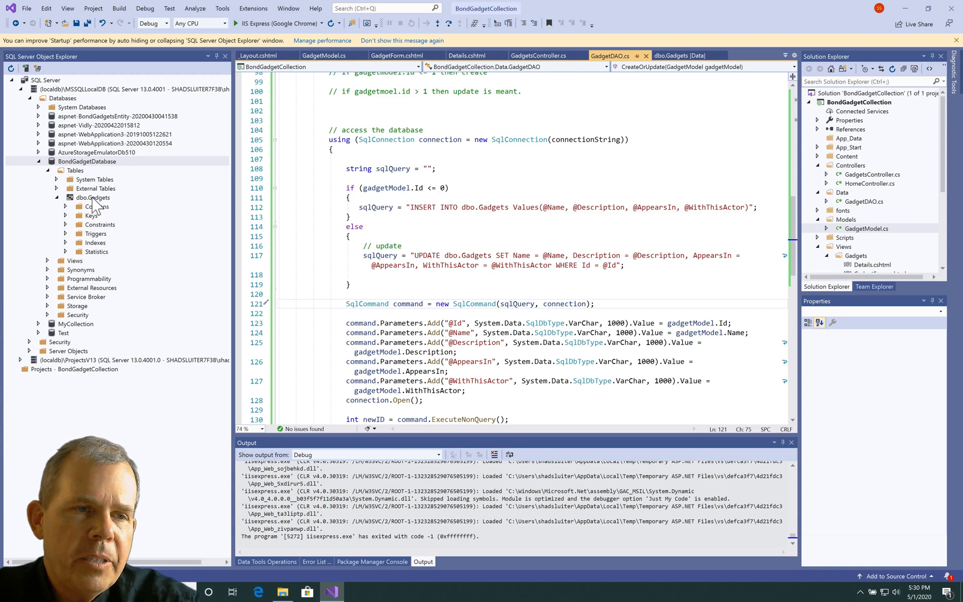
View the dbo.Gadgets data from SQL Server Object Explorer and refresh the grid
left_click(93, 197)
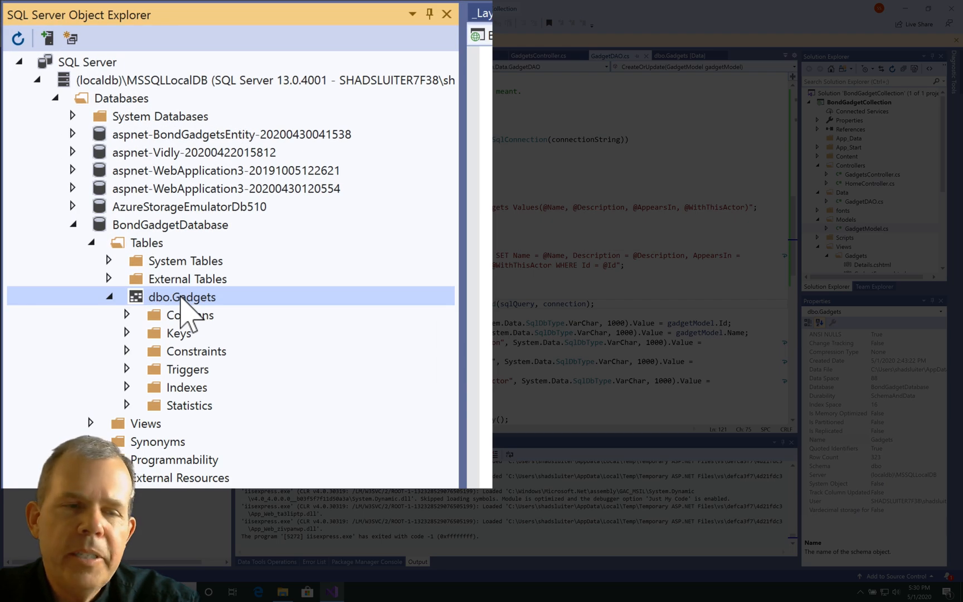
right_click(181, 297)
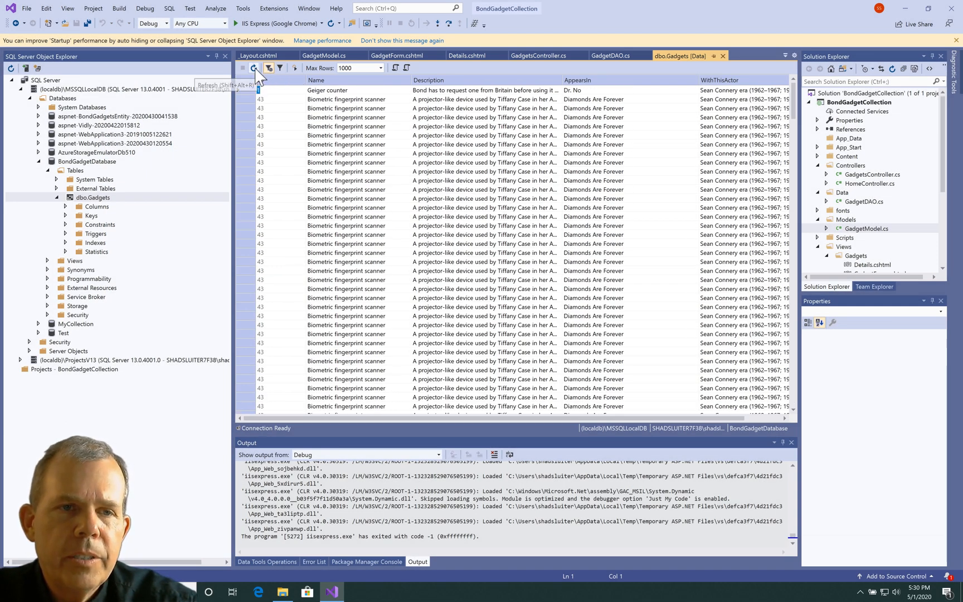
left_click(255, 68)
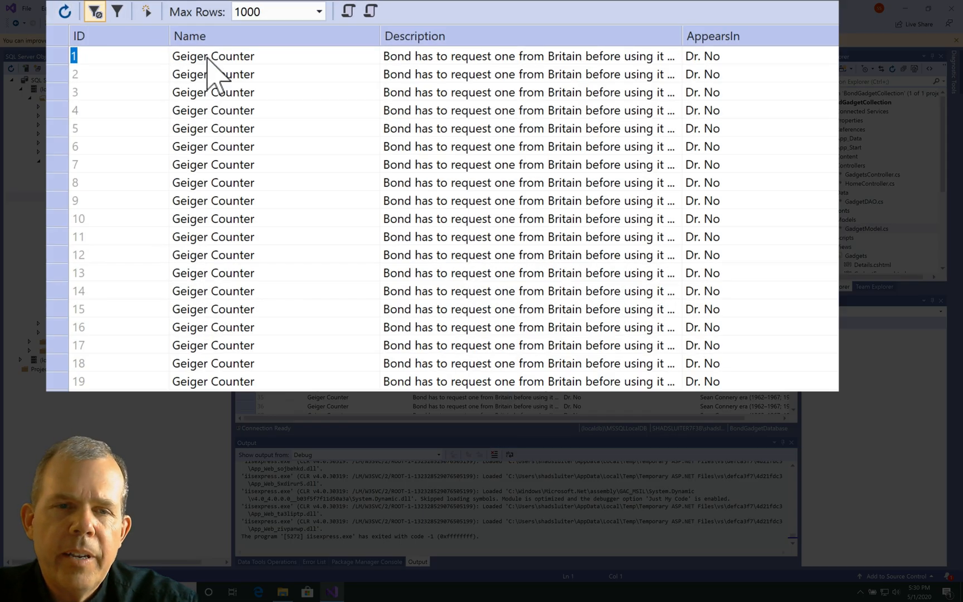
scroll("down", 3)
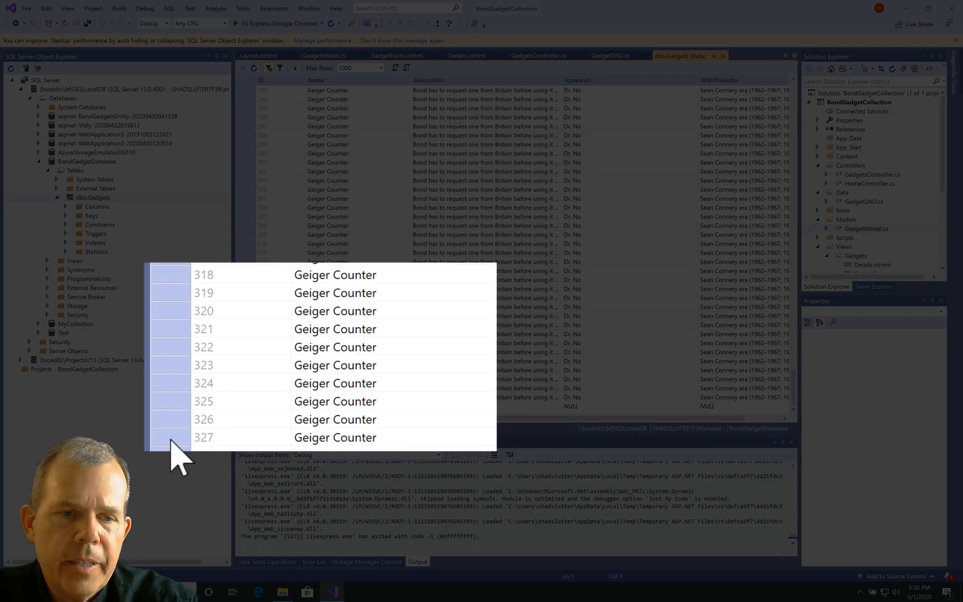
Delete all 327 duplicate Geiger Counter rows and confirm, leaving Gadgets empty
right_click(179, 399)
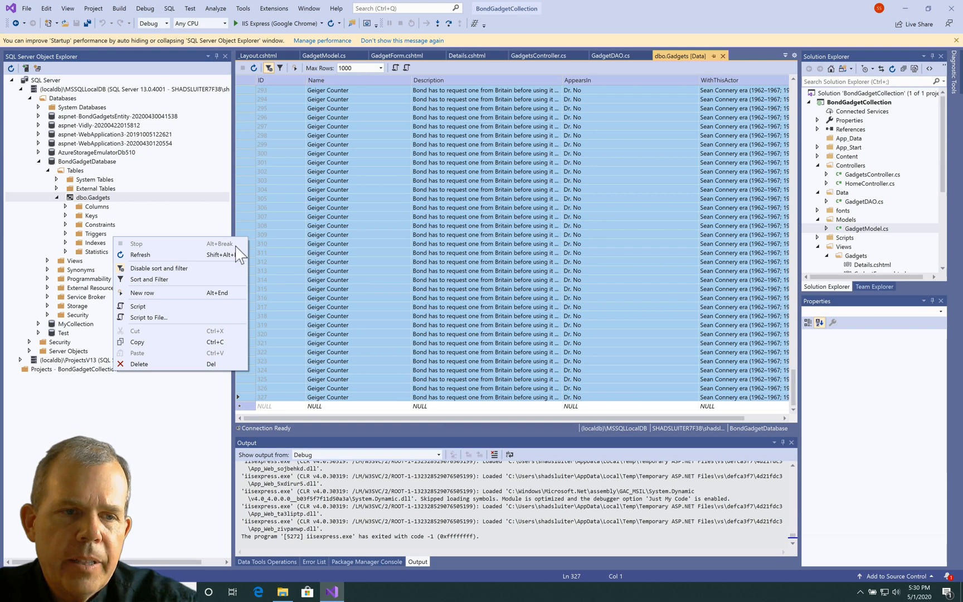
left_click(139, 363)
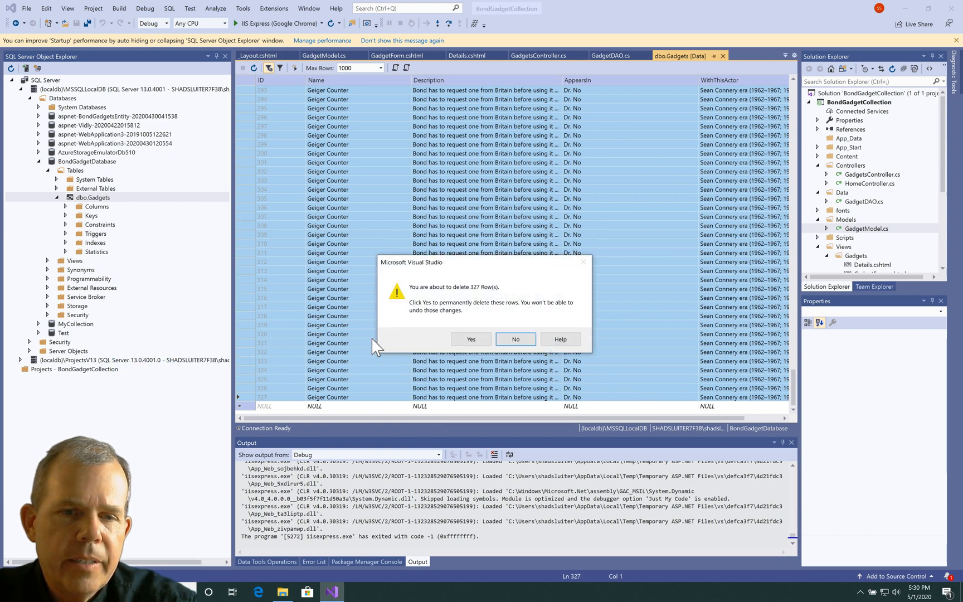
left_click(470, 339)
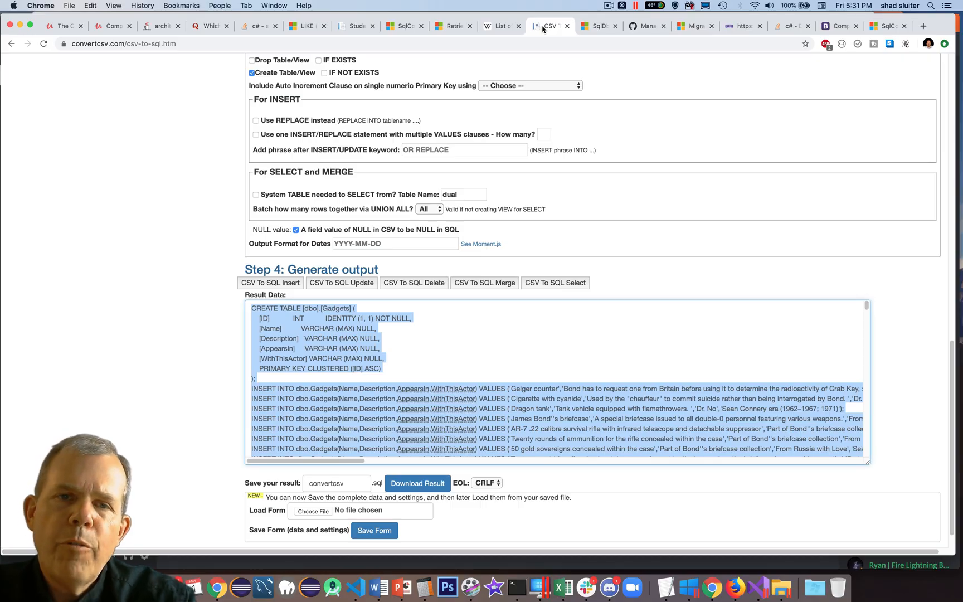
Select the generated INSERT statements for dbo.Gadgets, skipping the CREATE TABLE part
left_click(353, 382)
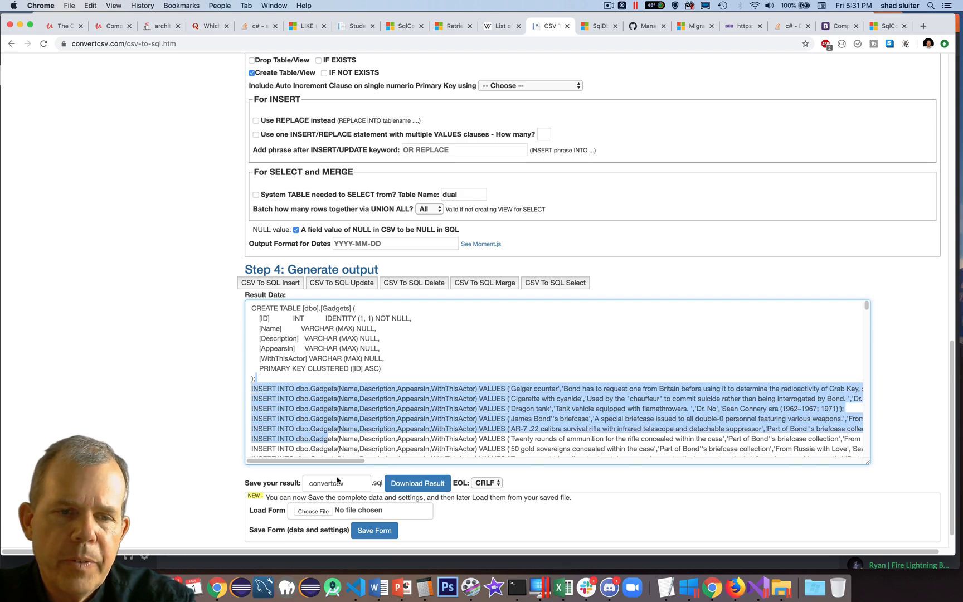
scroll("down", 3)
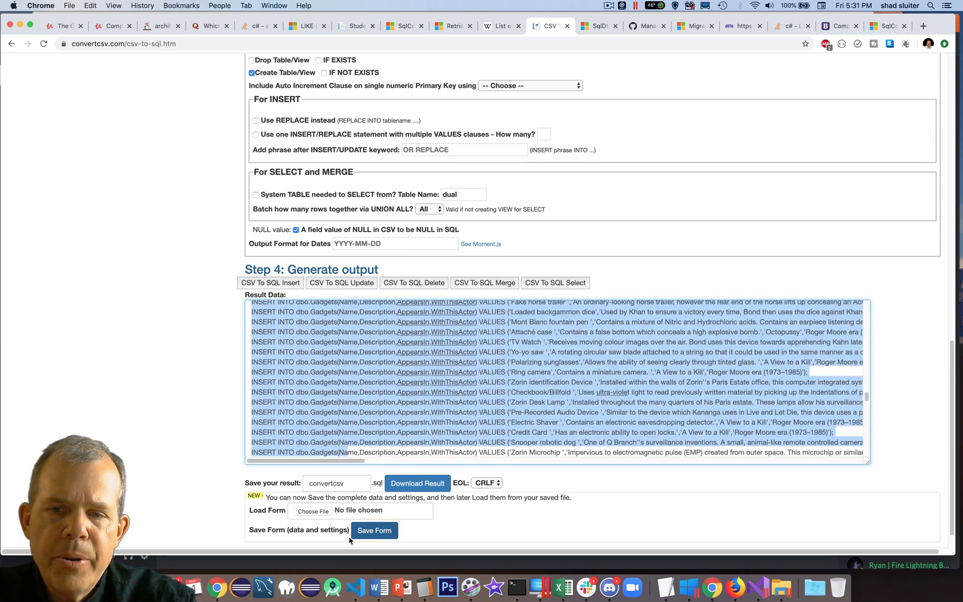
scroll("down", 3)
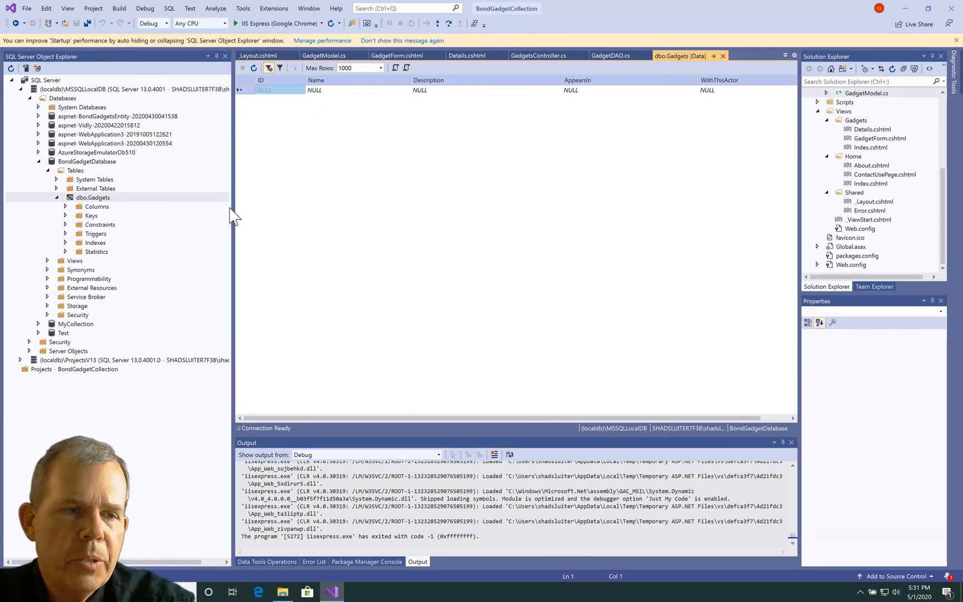
Run the pasted INSERT script in a new query against the database
right_click(87, 160)
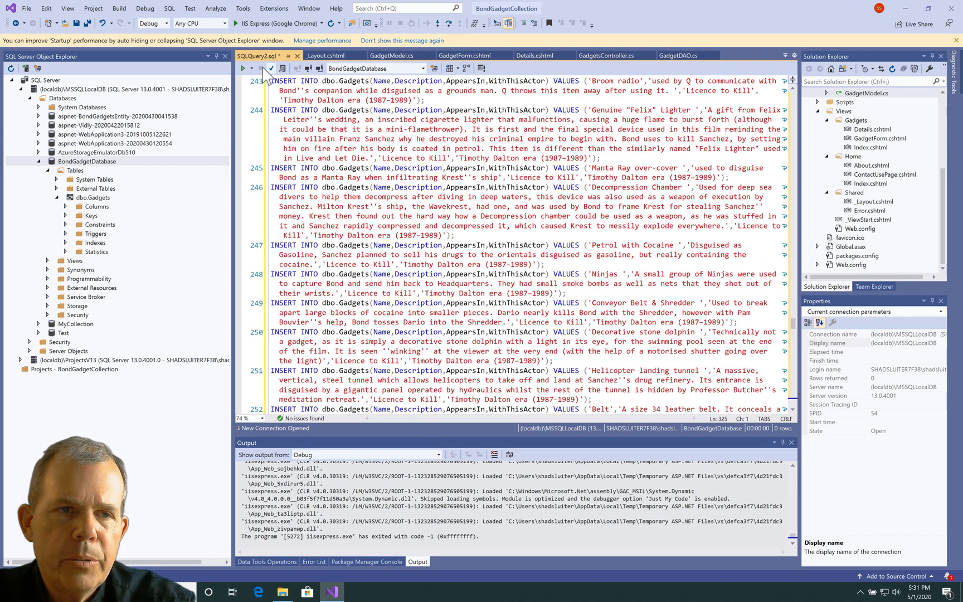
left_click(243, 68)
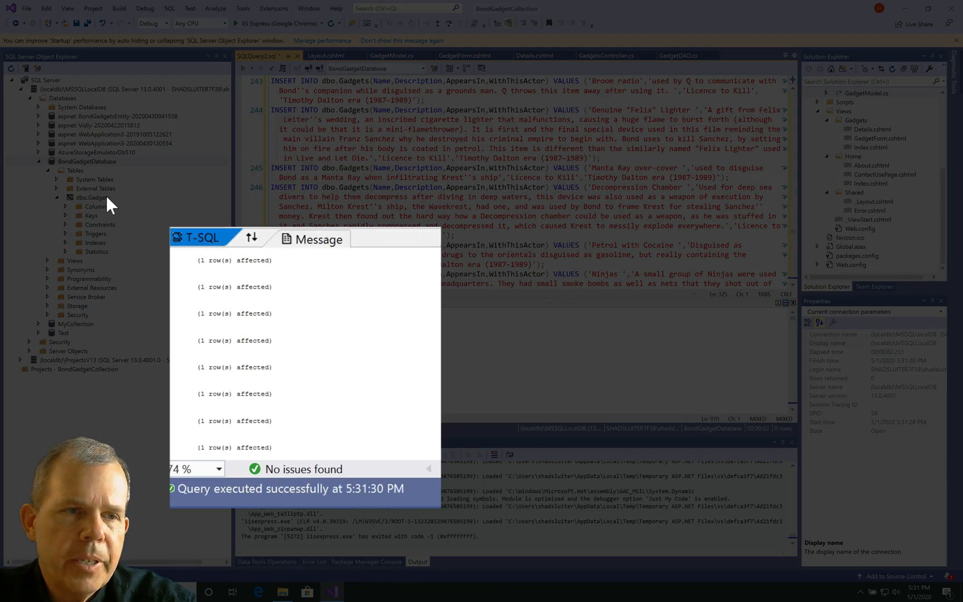
View and refresh dbo.Gadgets to confirm the restored gadgets: Geiger counter, Cigarette with cyanide, Dragon tank
right_click(91, 197)
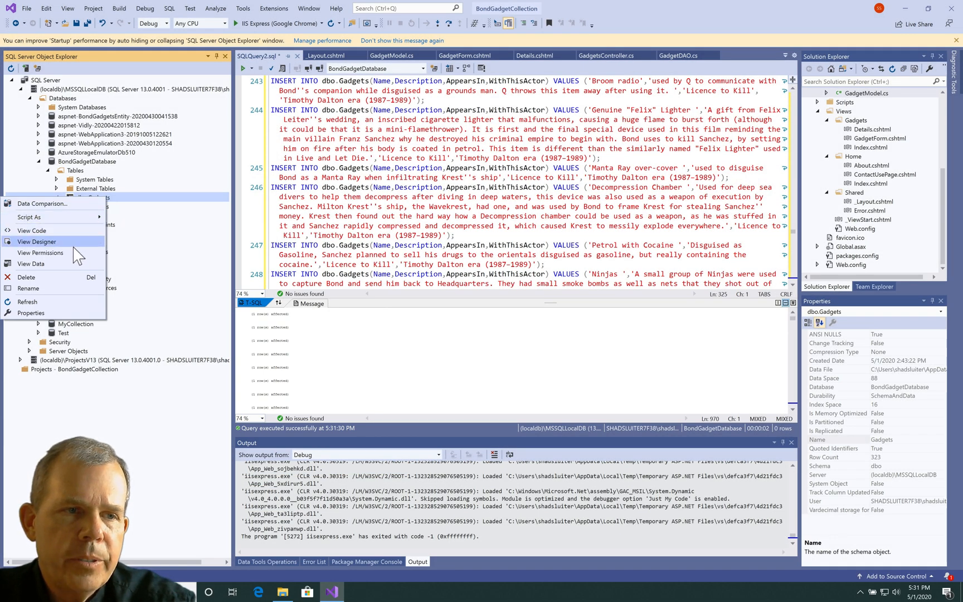
left_click(33, 263)
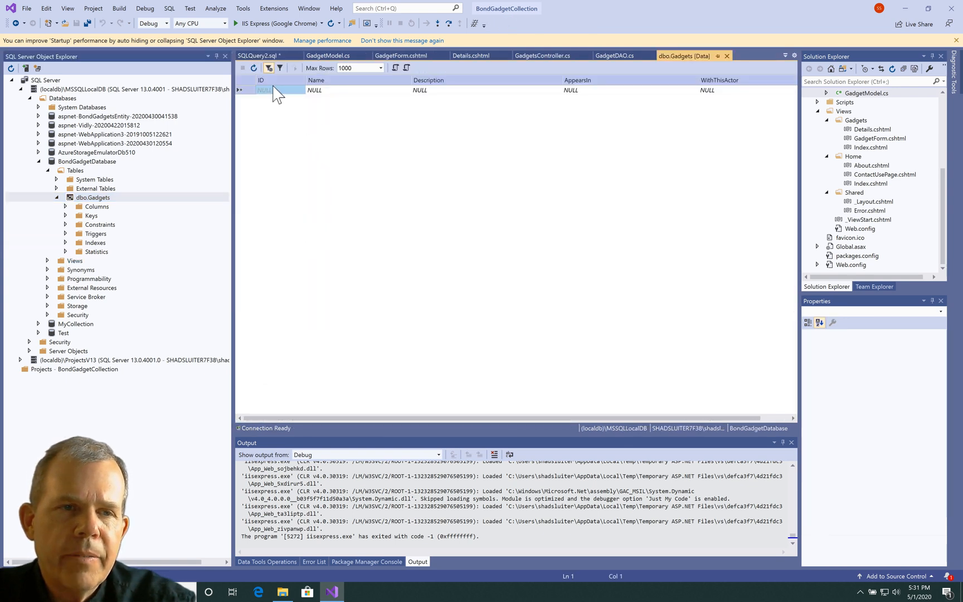
left_click(253, 69)
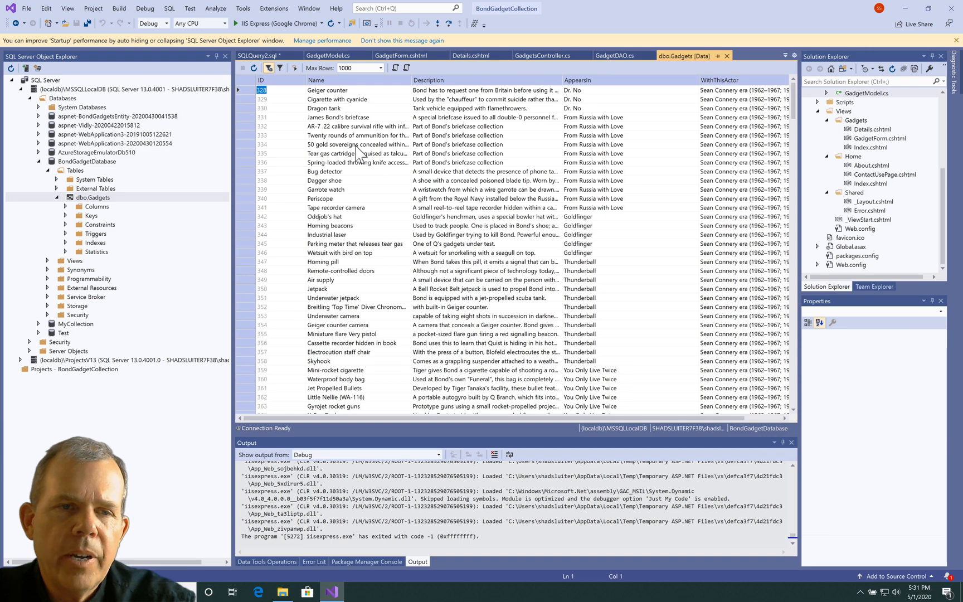
scroll("down", 3)
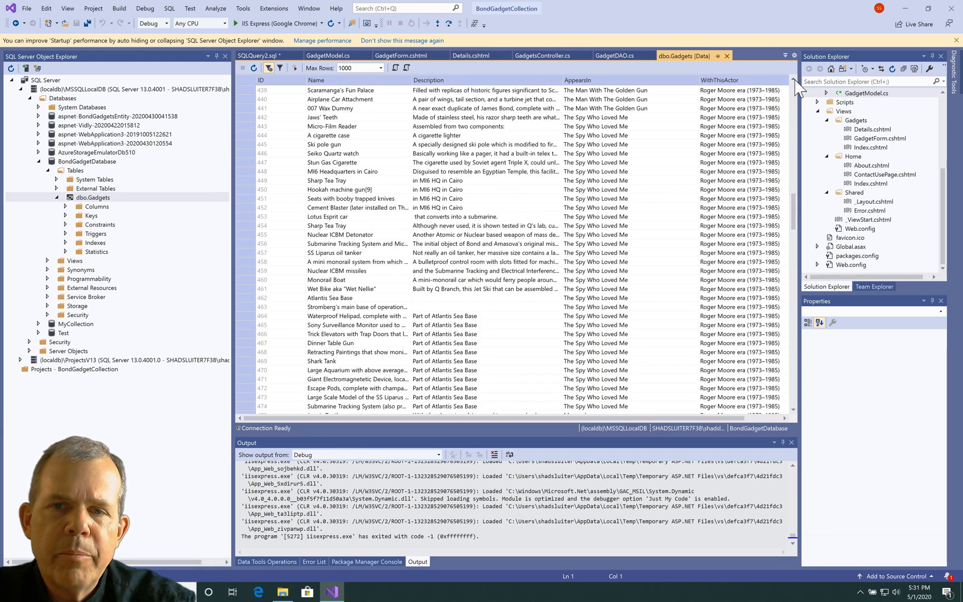
scroll("down", 3)
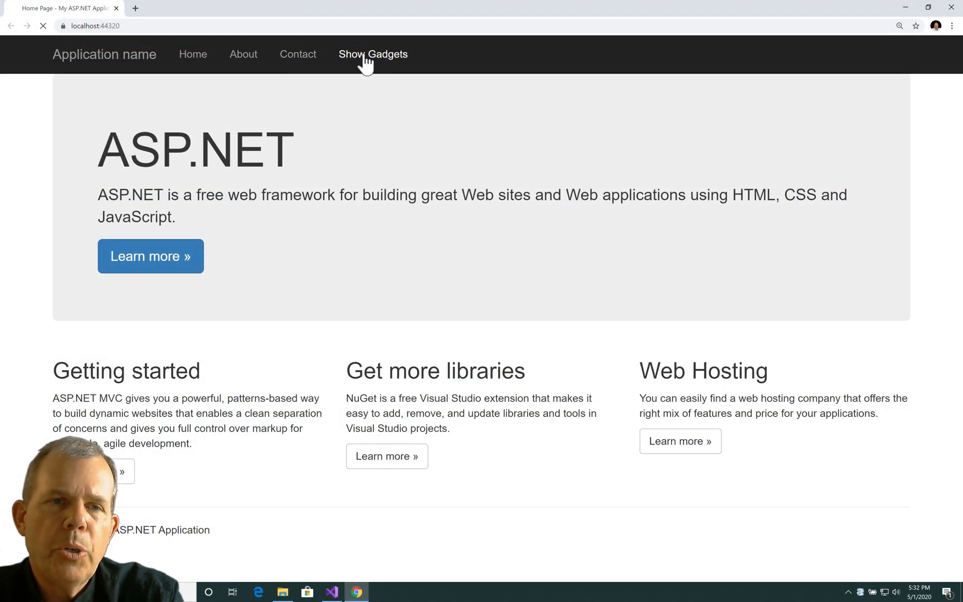
Edit the Geiger counter gadget to 'Geiger Counter', save it and return to the list
left_click(372, 54)
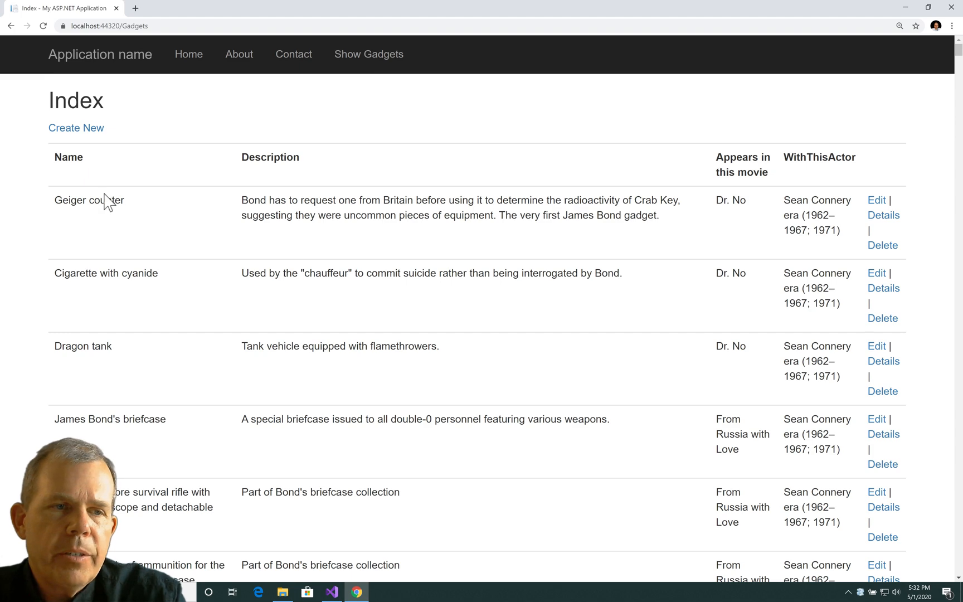
mouse_move(877, 208)
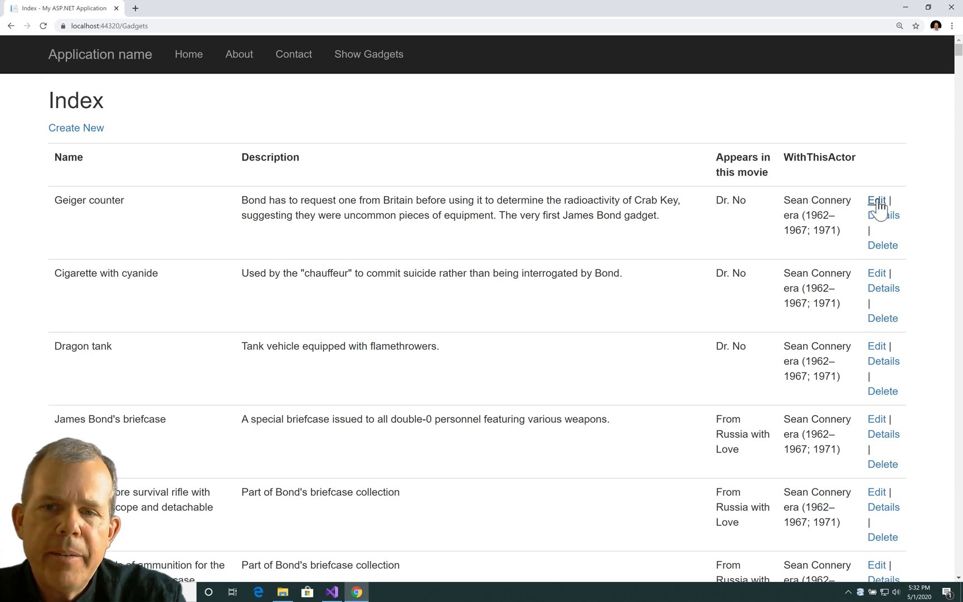
left_click(876, 201)
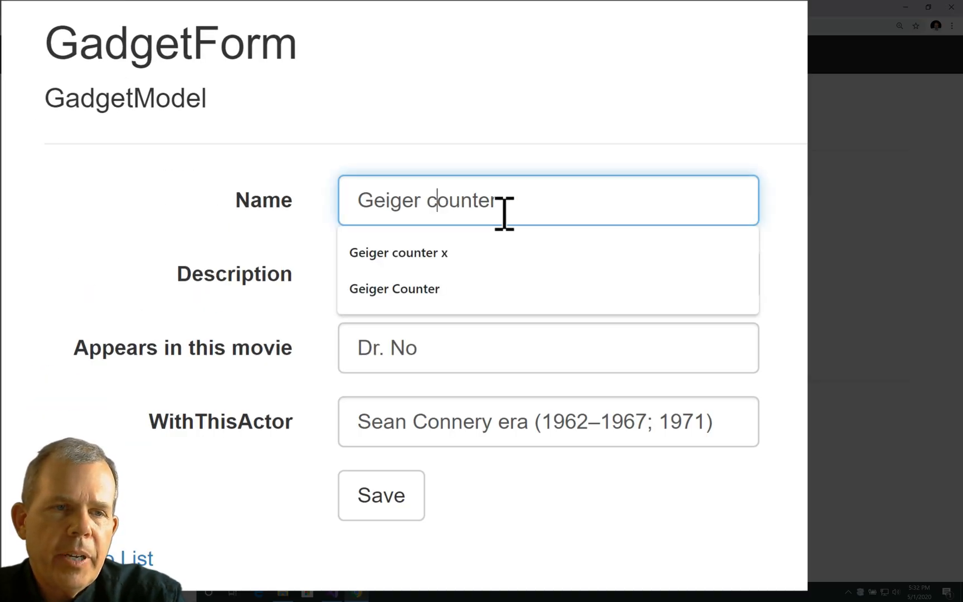
left_click(393, 289)
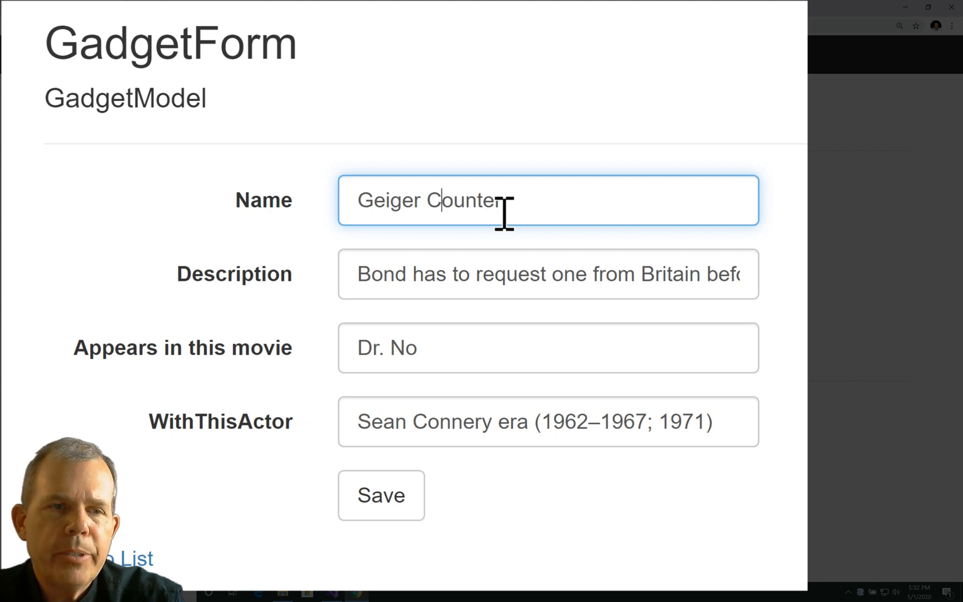
left_click(380, 495)
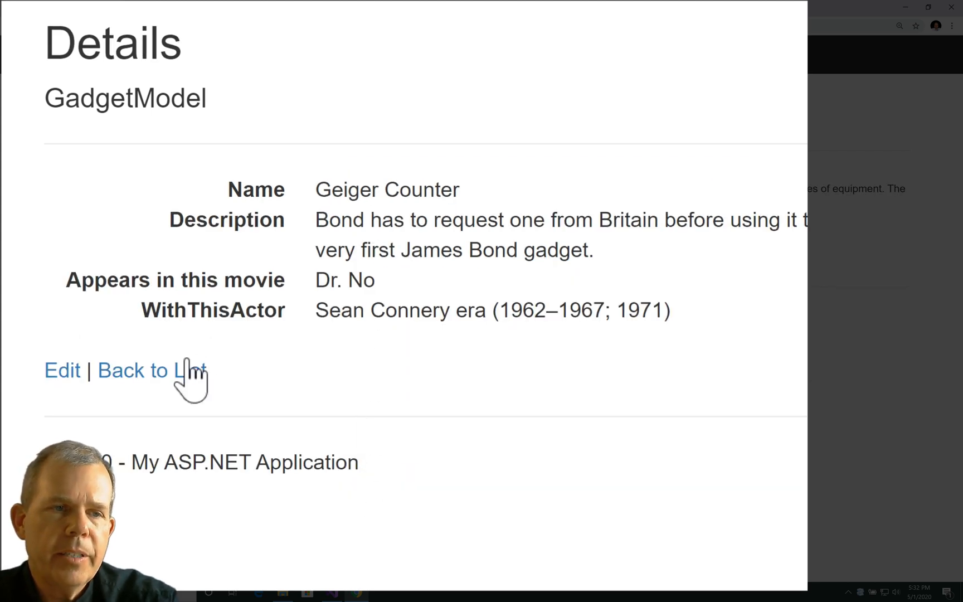
left_click(135, 370)
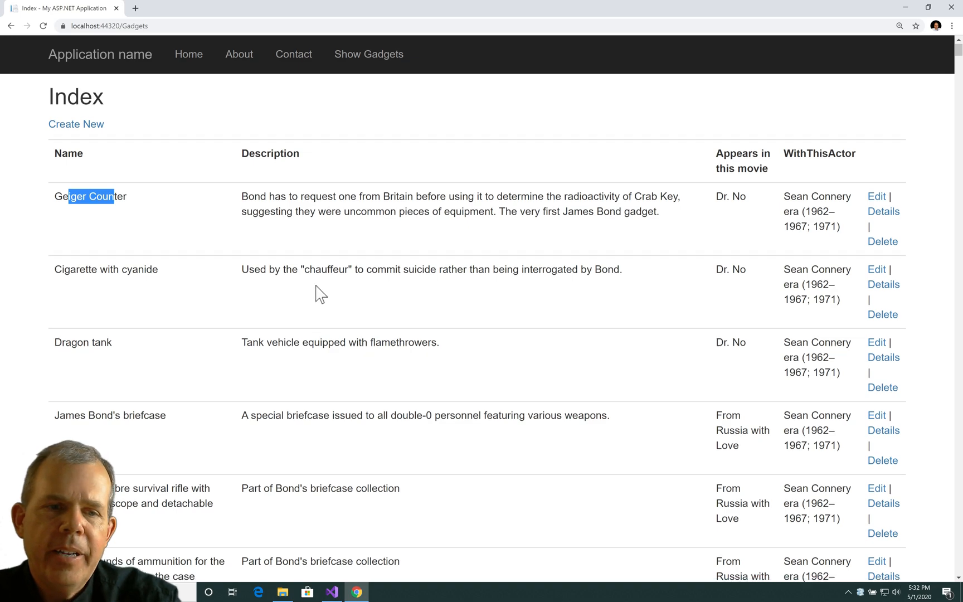
scroll("down", 3)
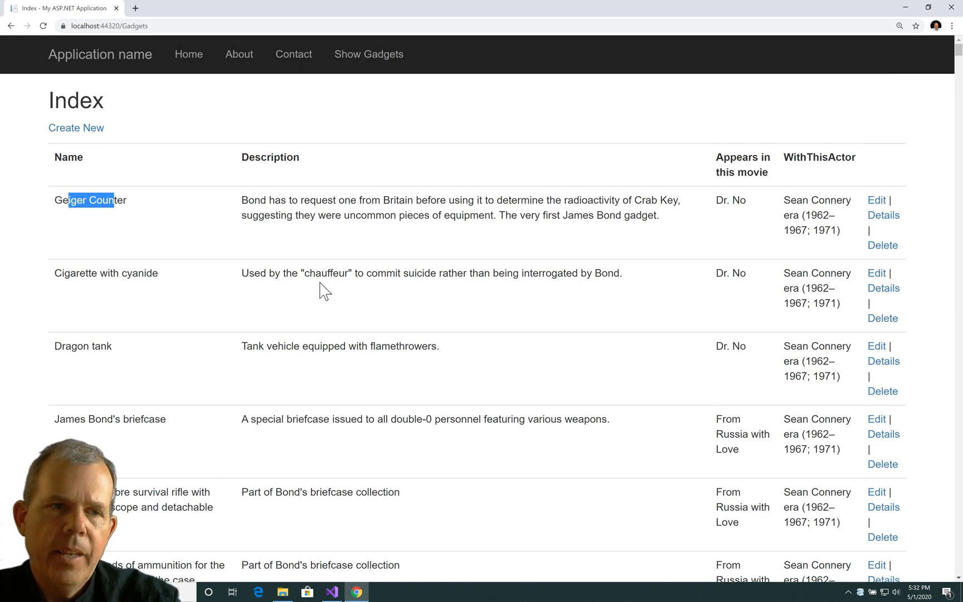
mouse_move(883, 246)
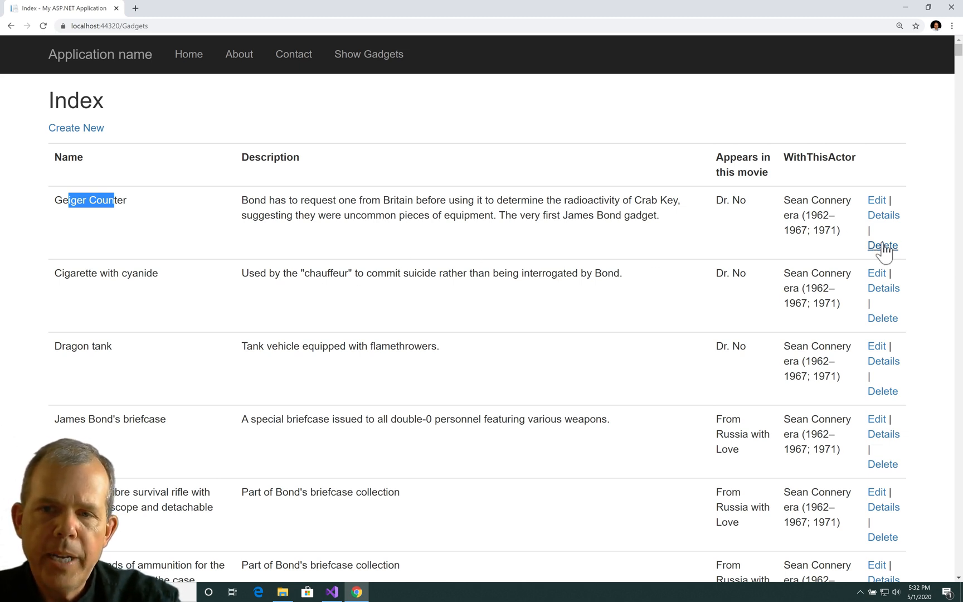